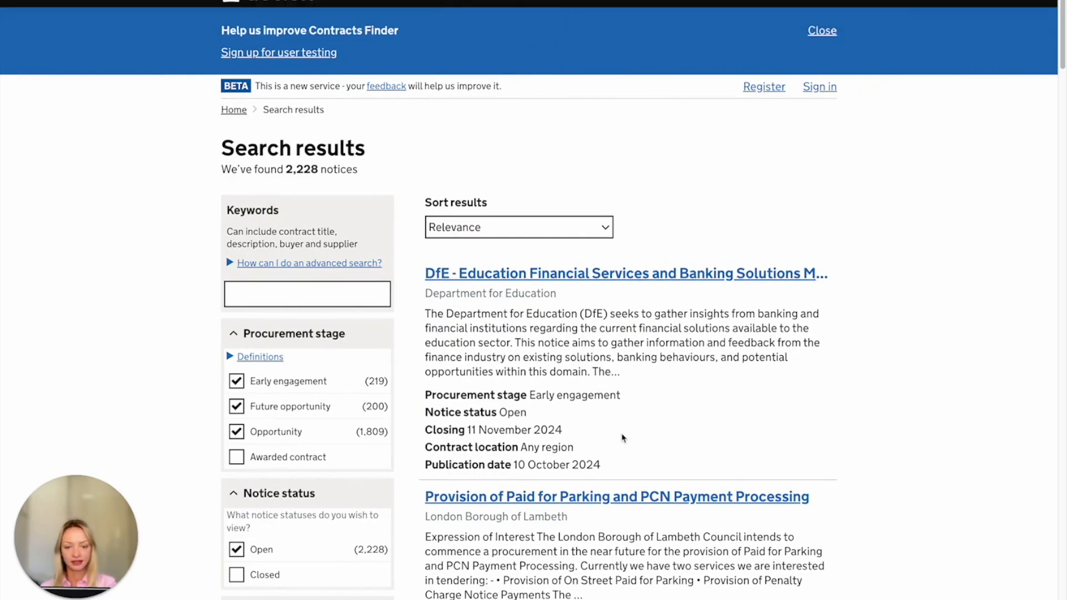
mouse_move(380, 75)
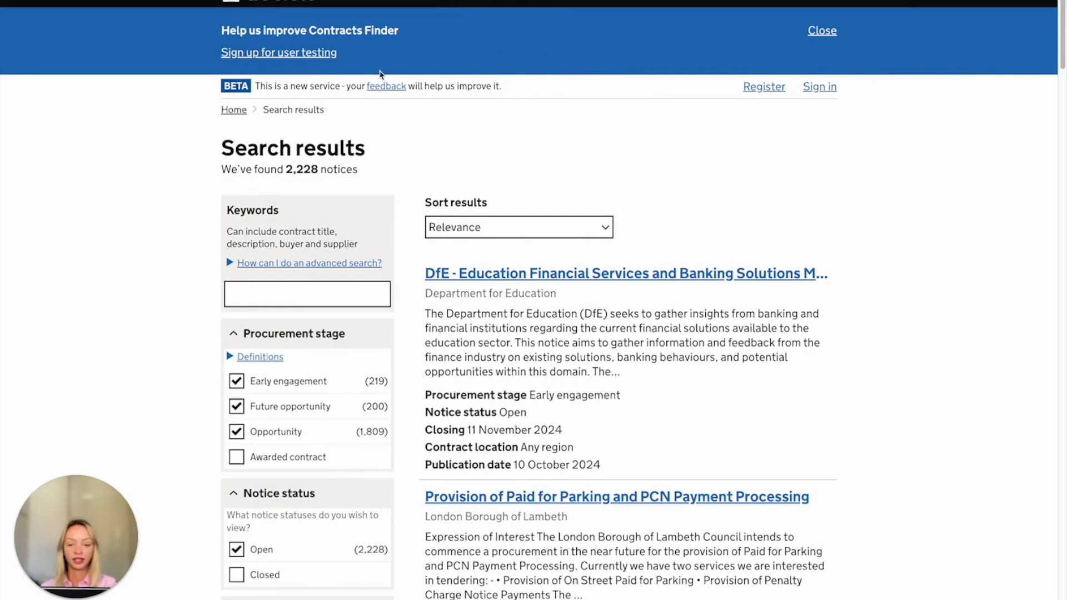
mouse_move(610, 394)
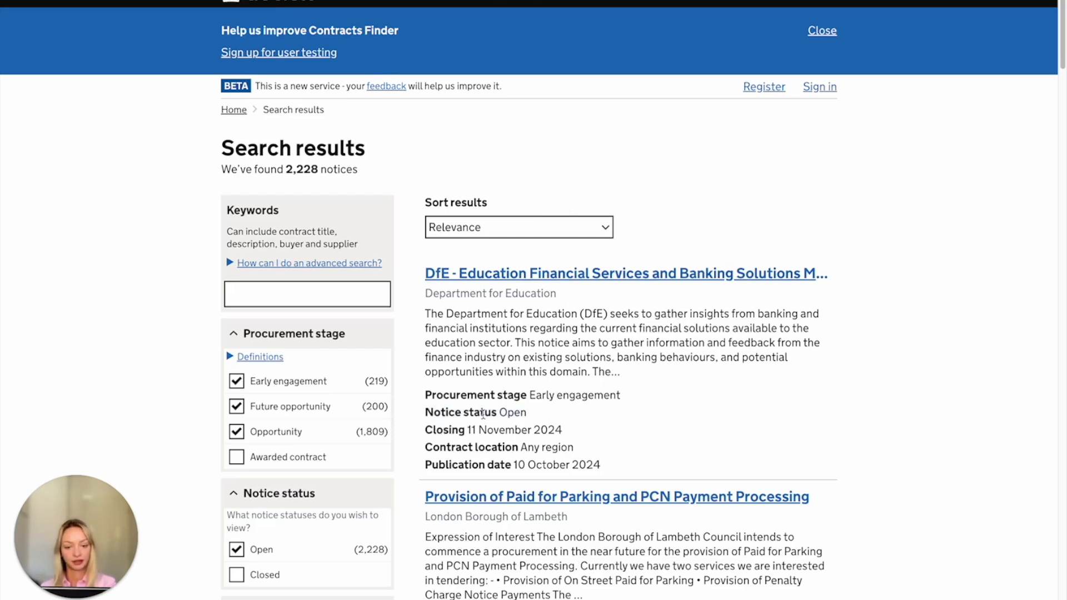
mouse_move(620, 453)
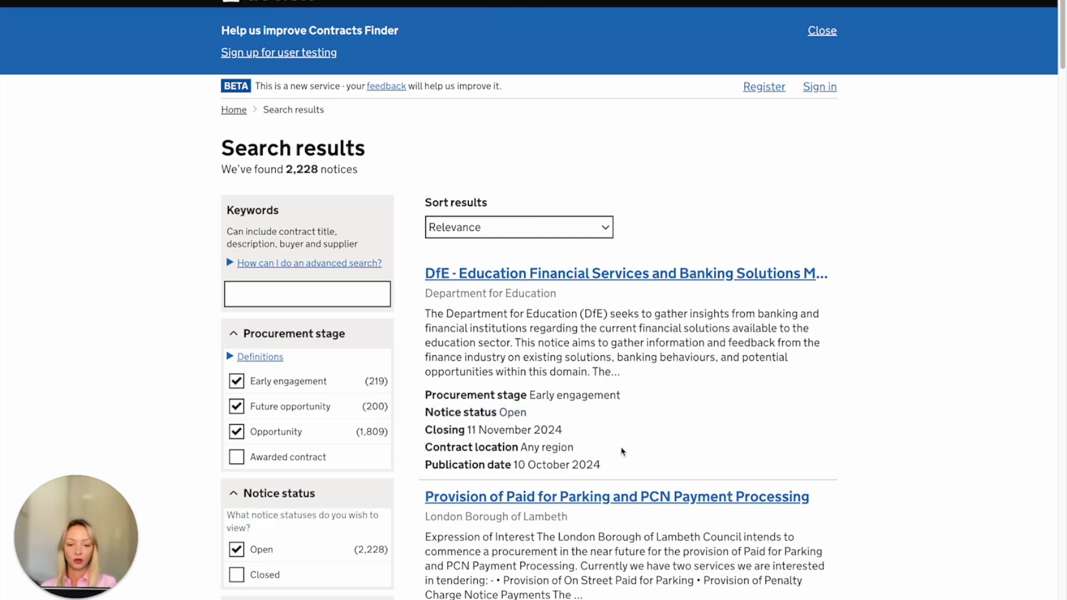
Review the loaded Tenders use case form and begin editing the 0.72 minimum similarity score.
scroll(down, 3)
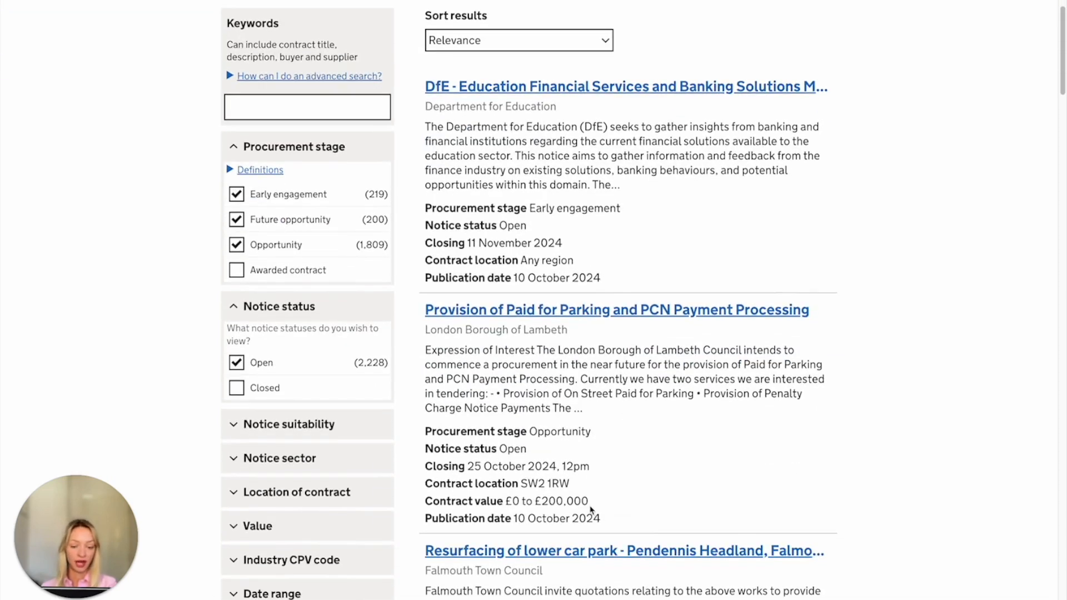
scroll(down, 3)
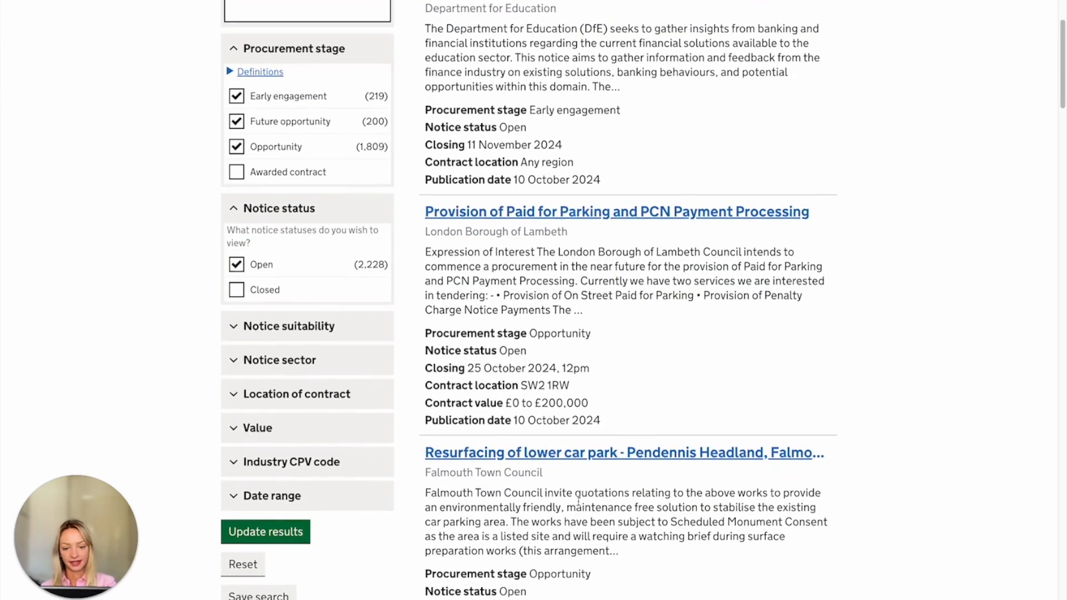
scroll(up, 3)
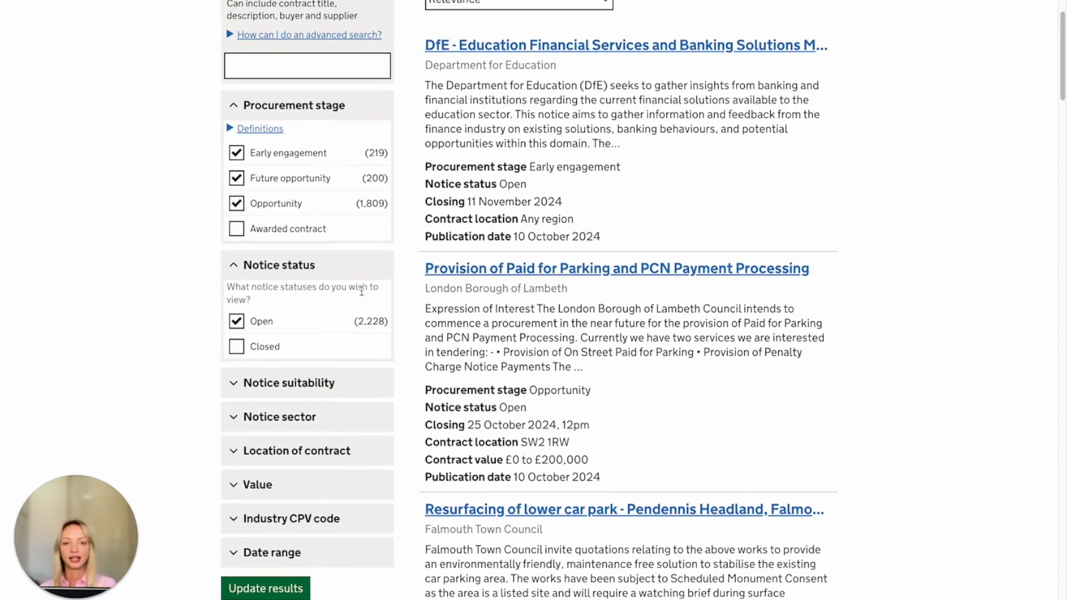
scroll(up, 3)
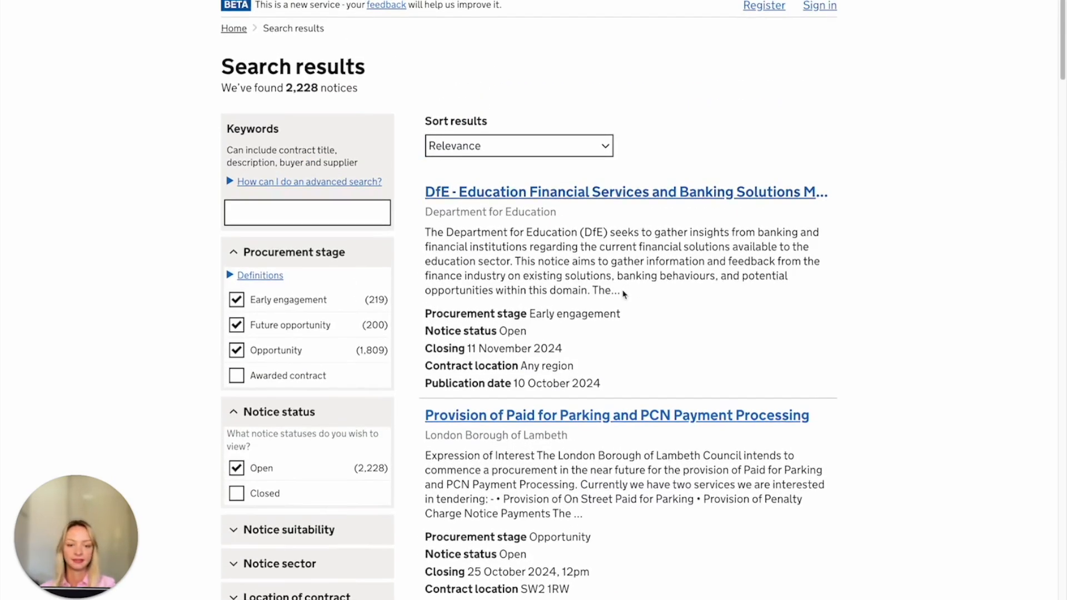
mouse_move(636, 294)
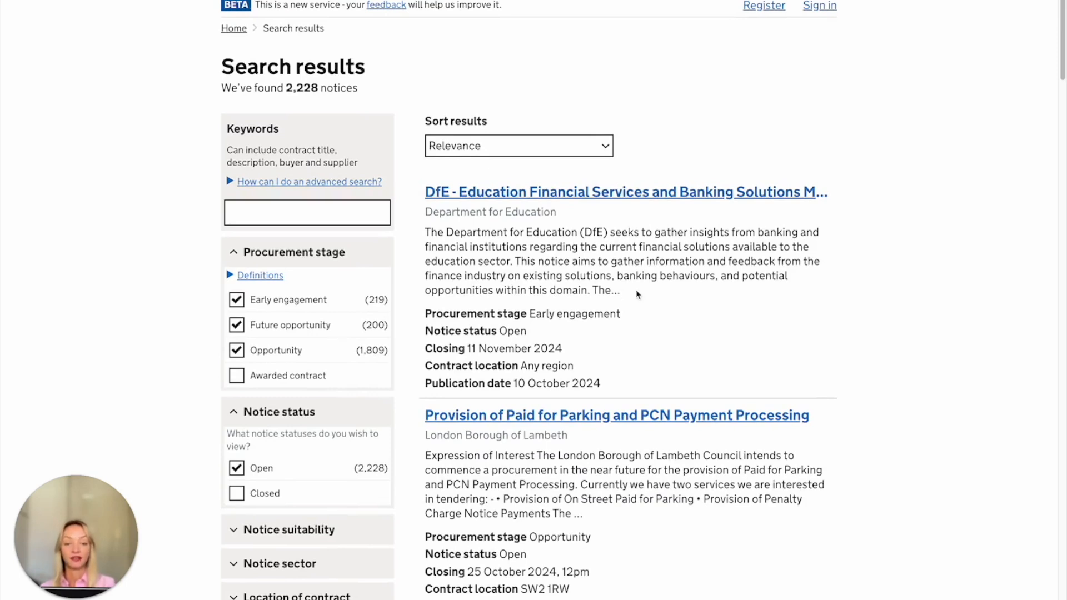
mouse_move(764, 231)
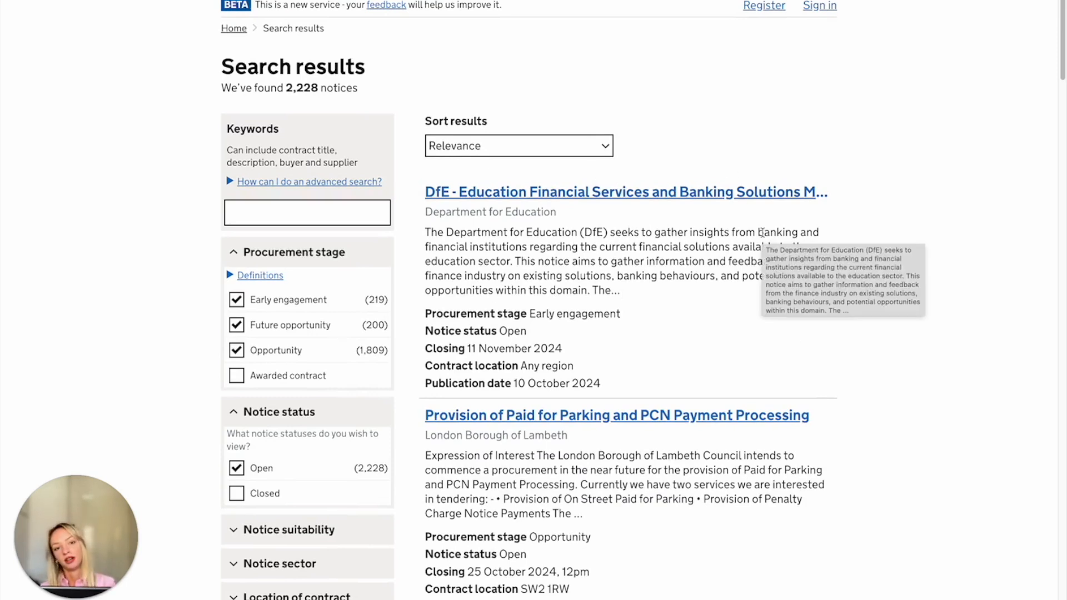
mouse_move(510, 93)
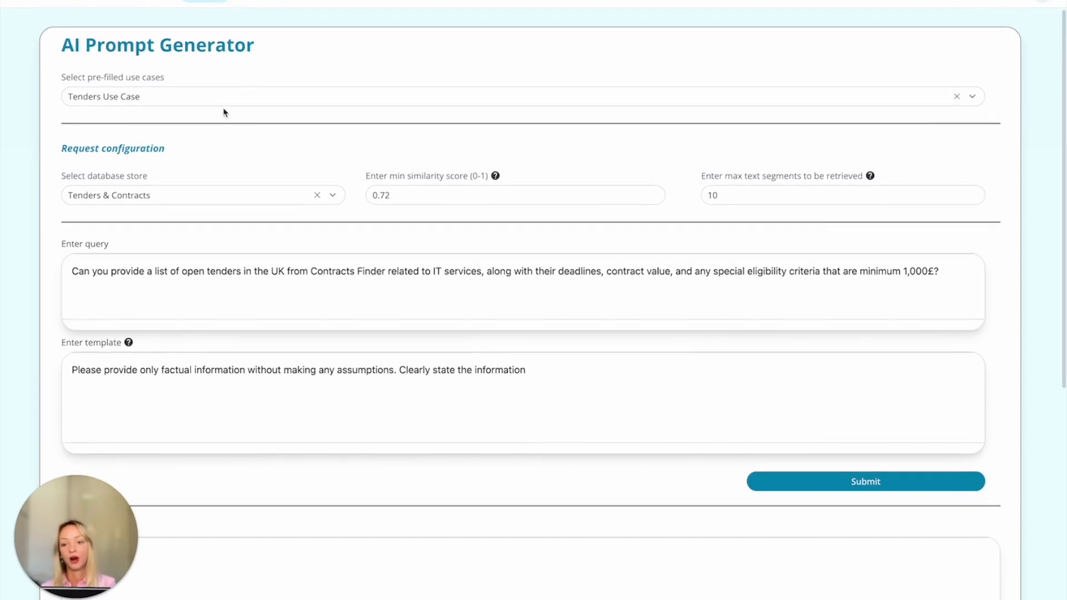
mouse_move(68, 95)
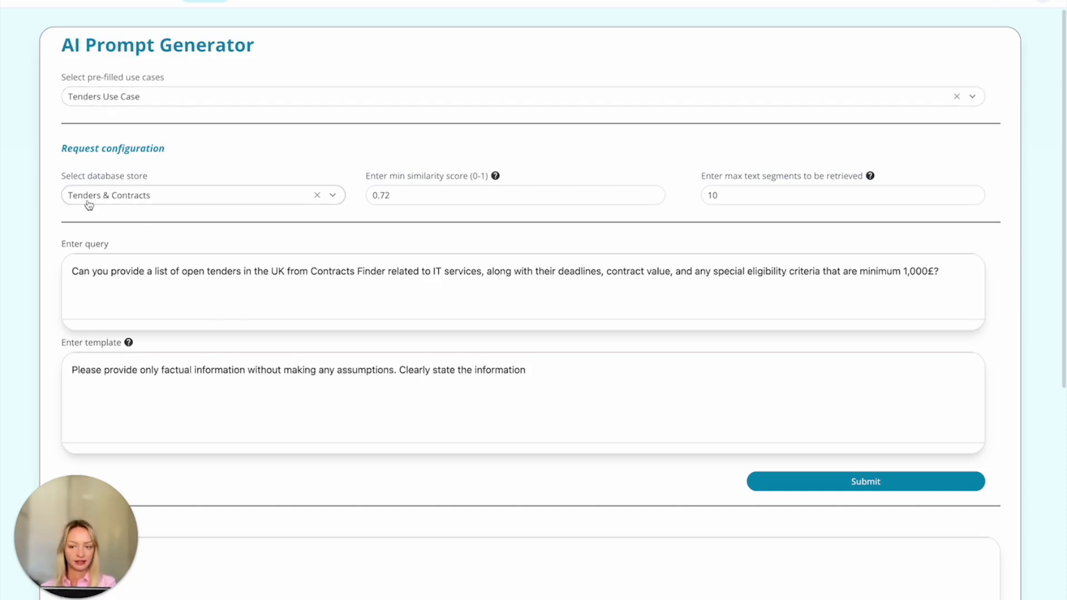
mouse_move(85, 197)
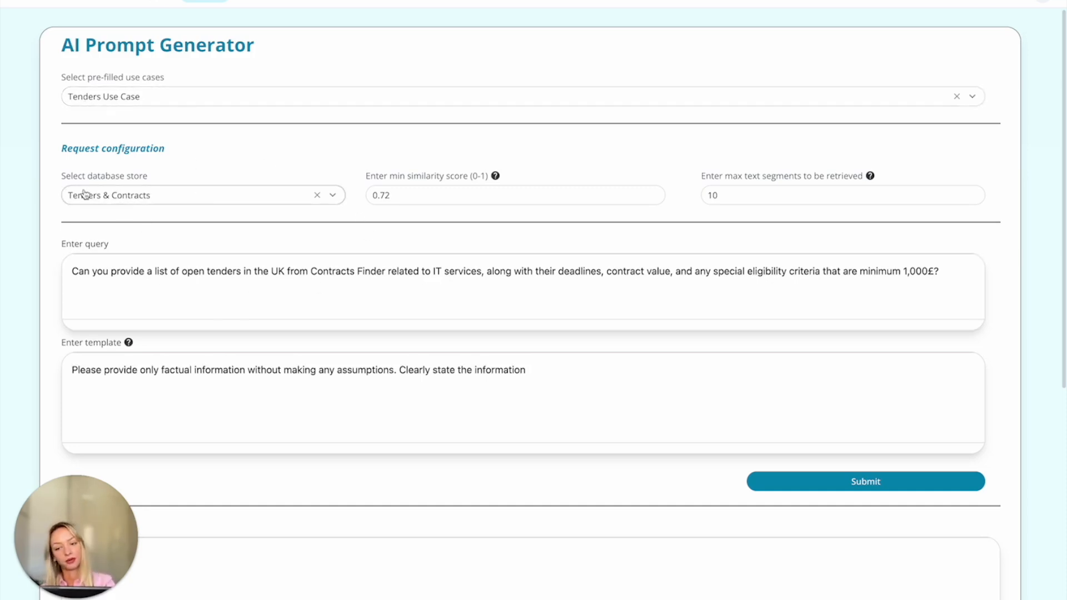
mouse_move(69, 204)
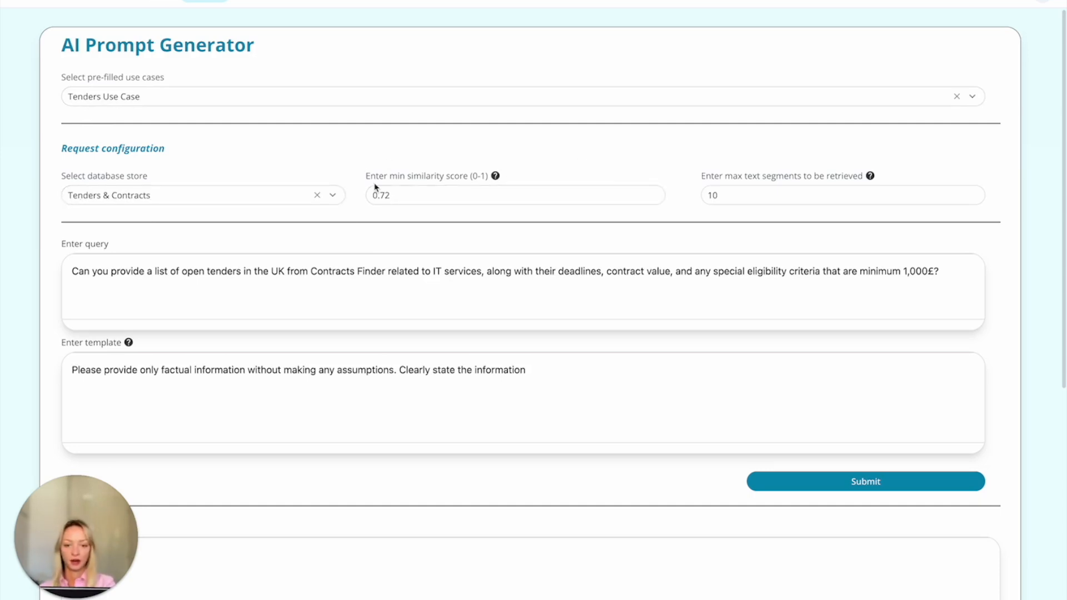
click(515, 196)
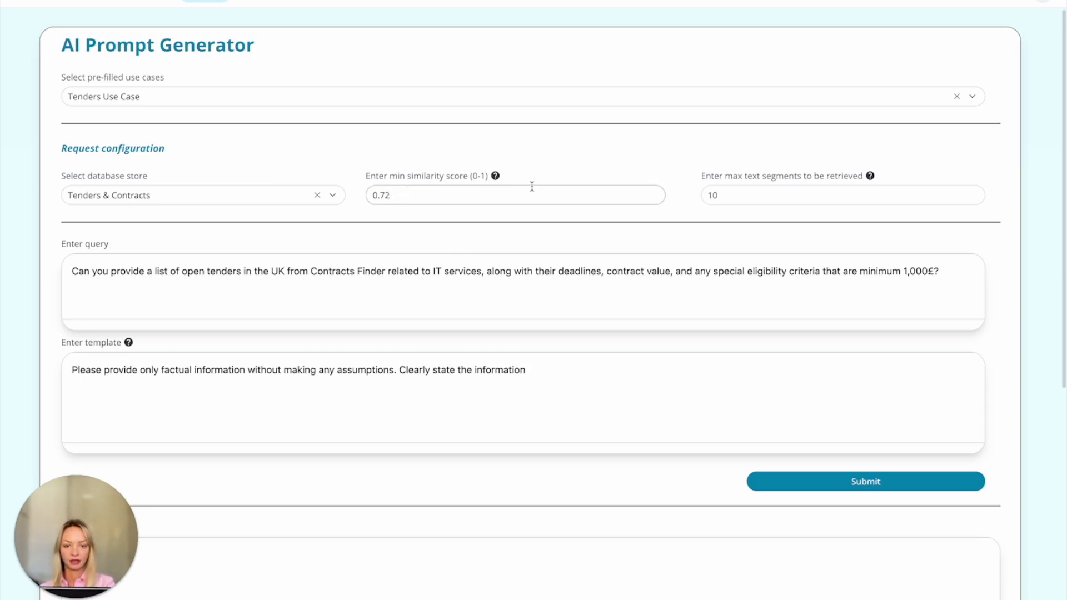
mouse_move(400, 148)
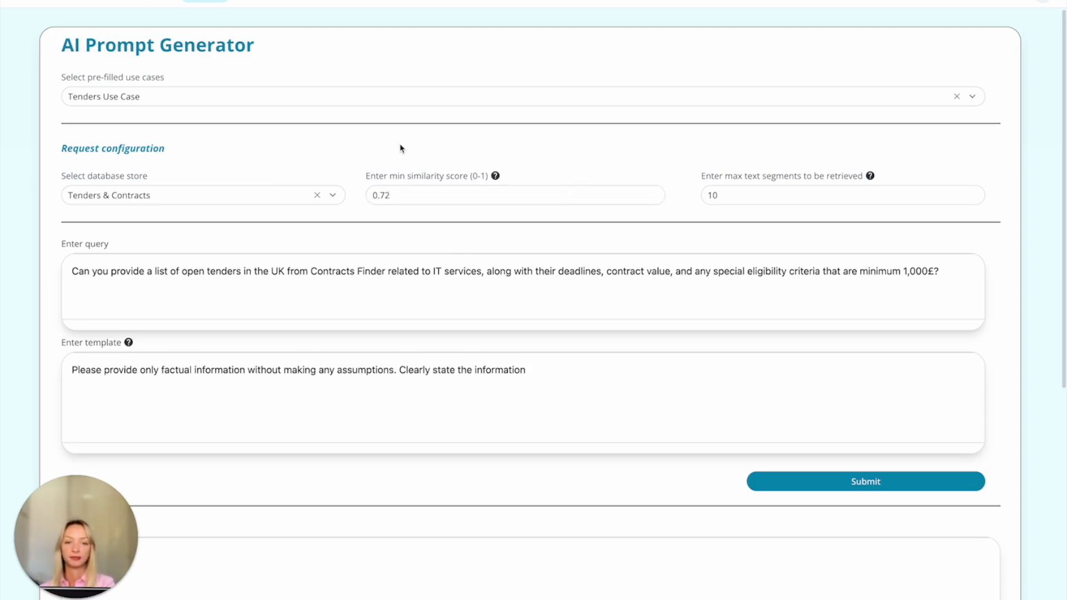
mouse_move(397, 148)
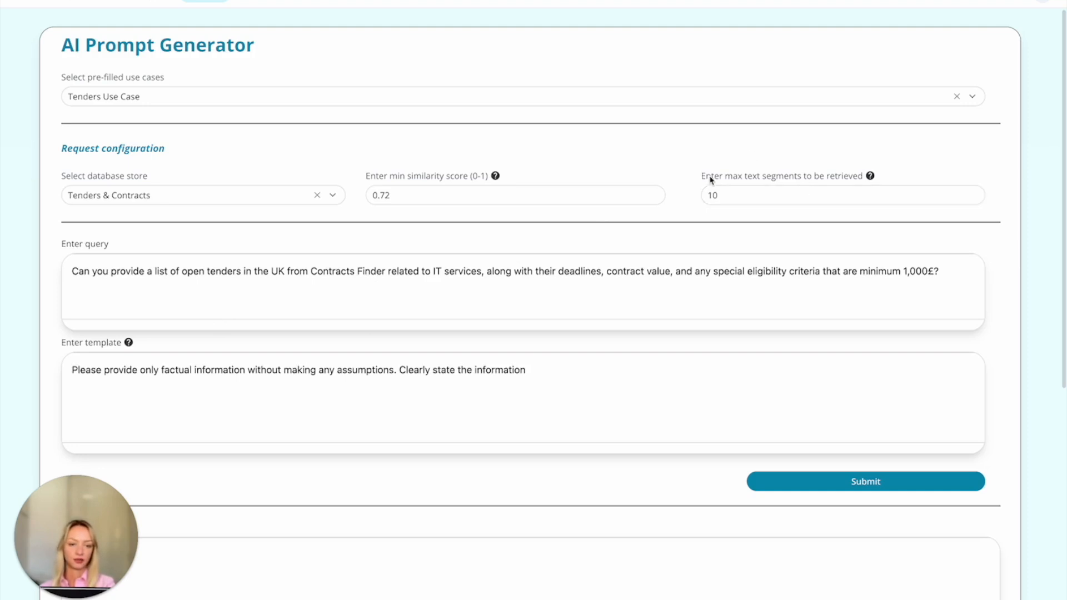
mouse_move(792, 184)
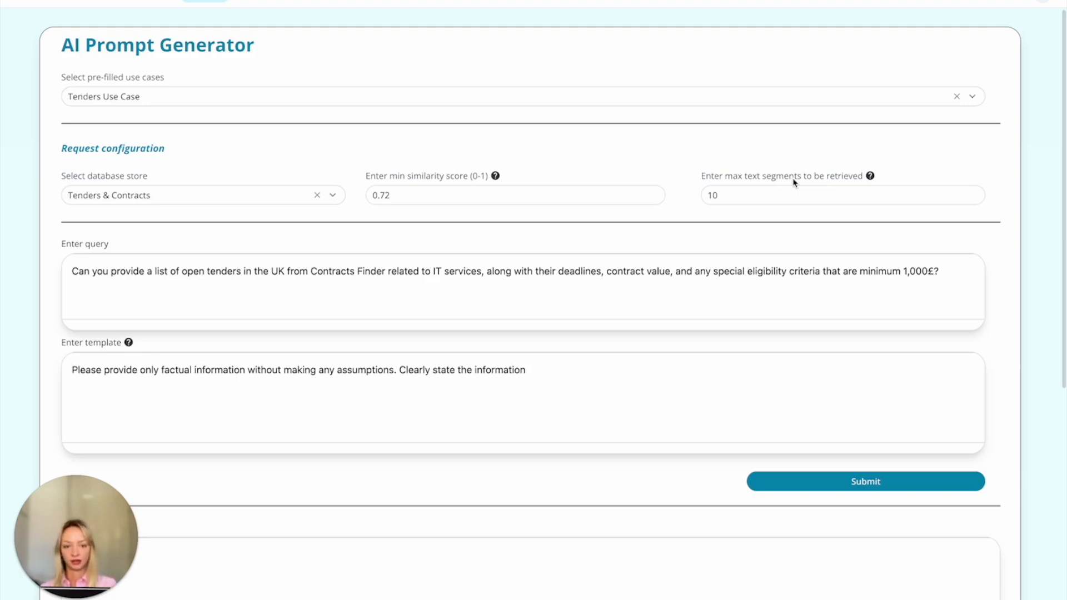
mouse_move(400, 233)
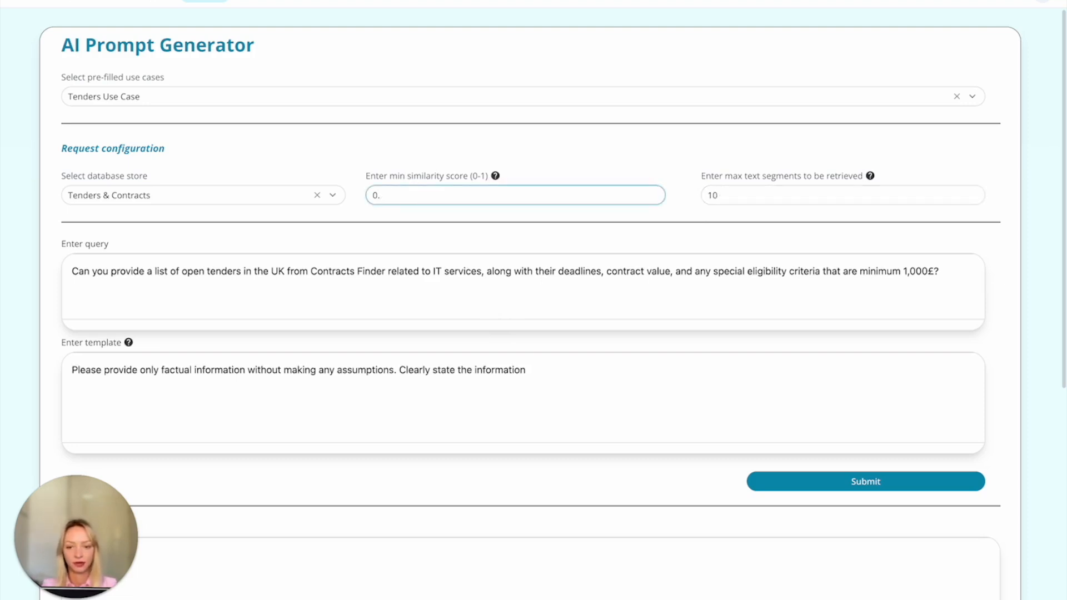
Set similarity to 0.4, shorten the IT-services query to end at contract value, and submit.
text(4)
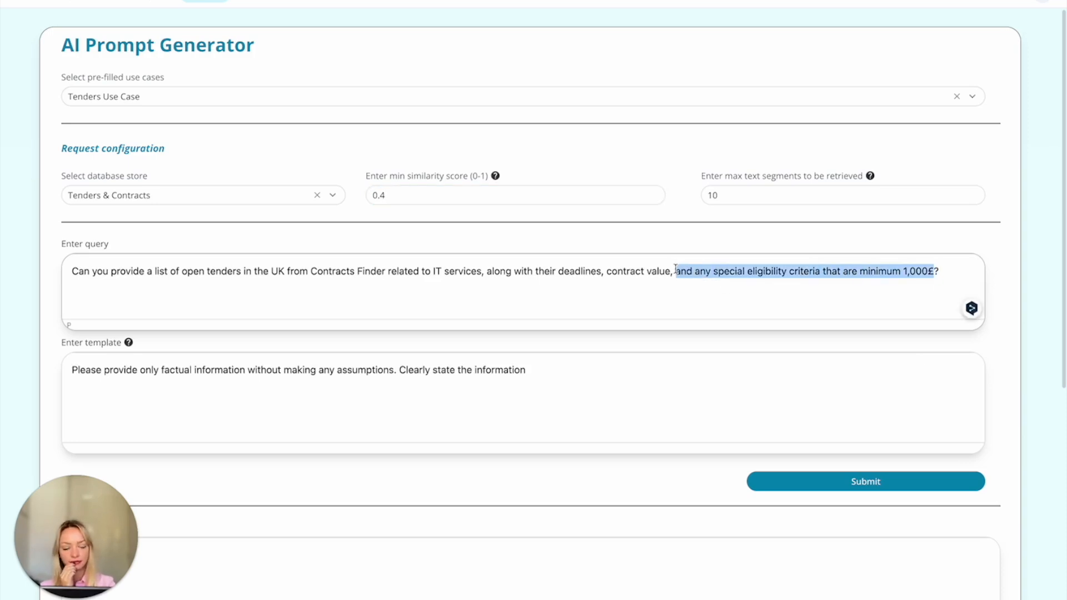
click(866, 481)
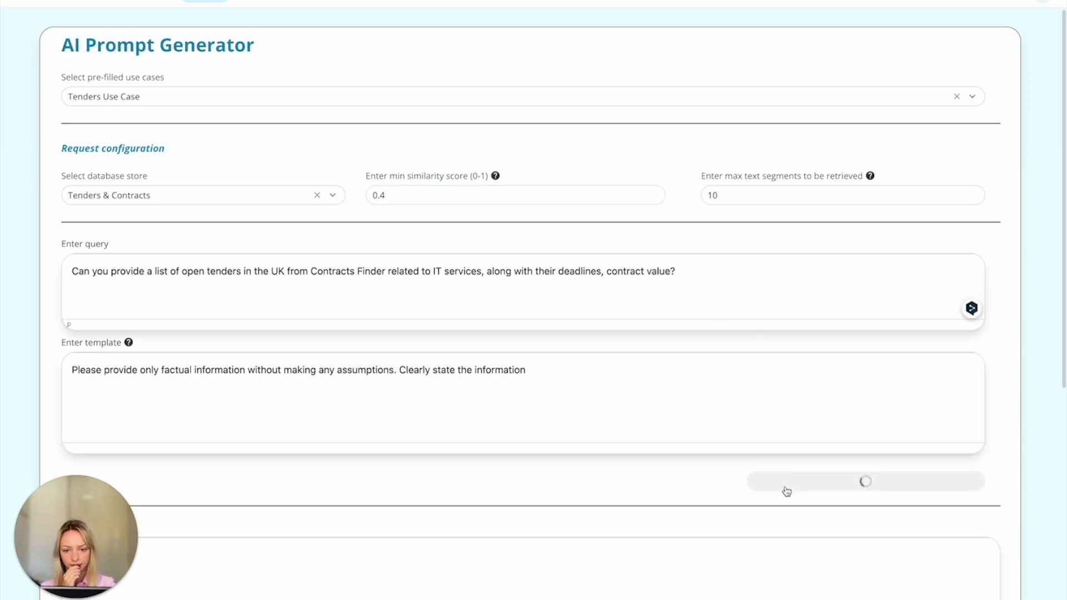
scroll(down, 3)
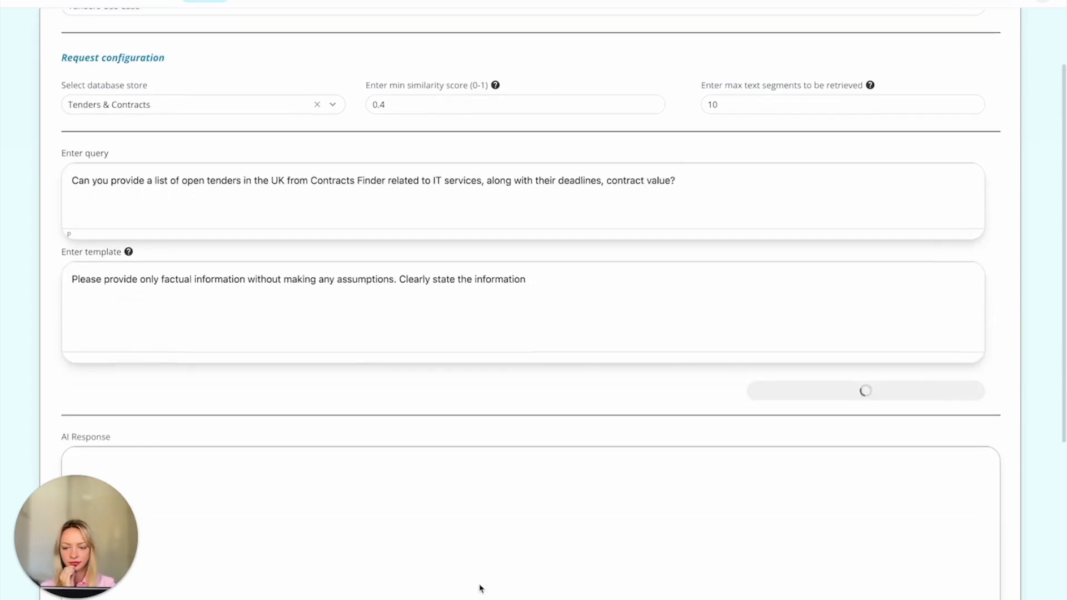
mouse_move(4, 269)
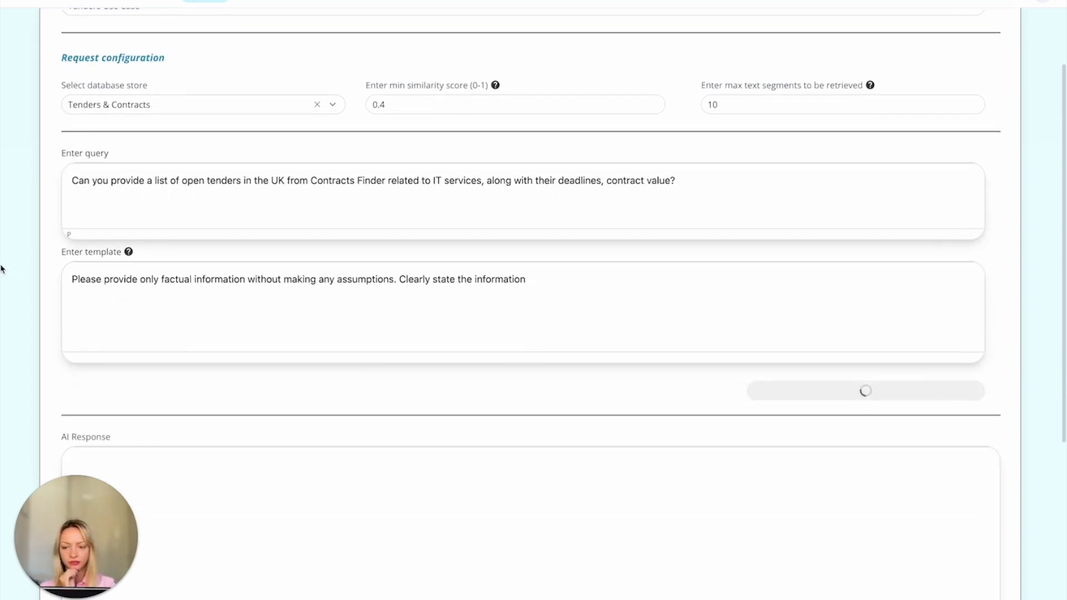
mouse_move(420, 395)
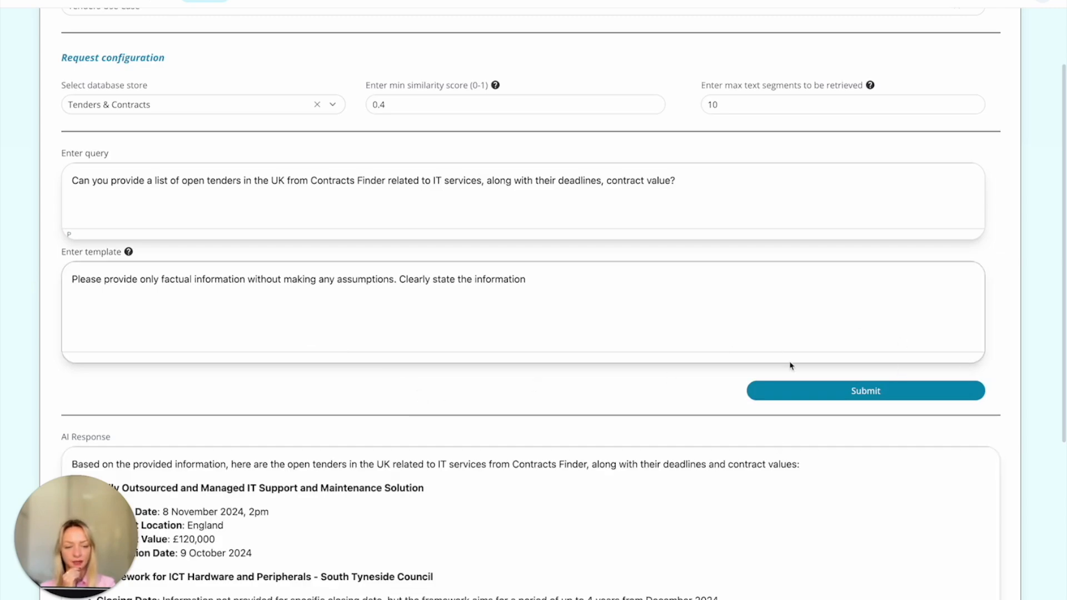
mouse_move(668, 388)
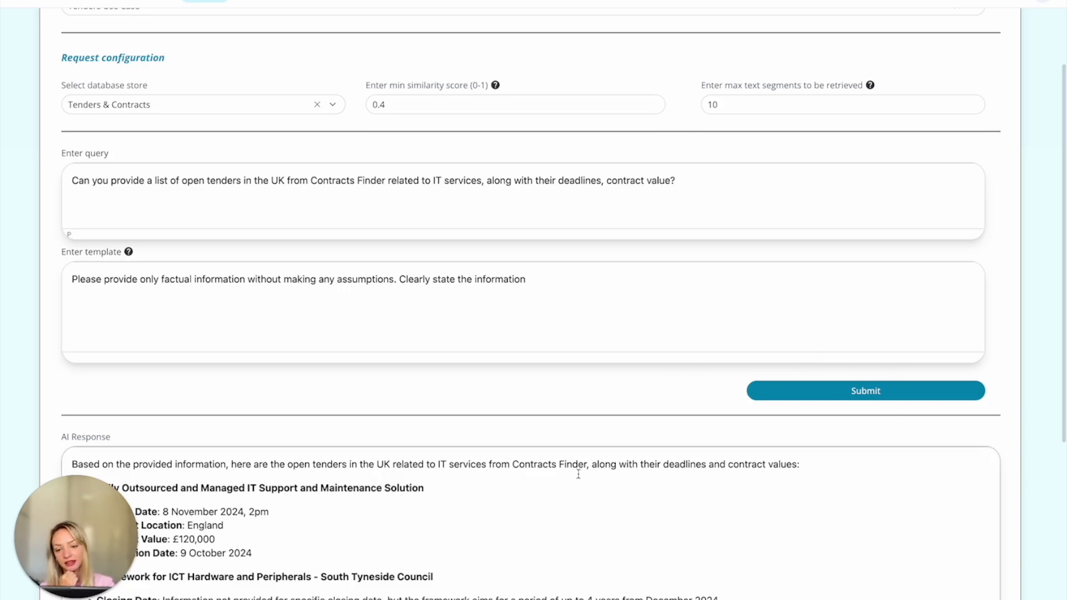
scroll(down, 3)
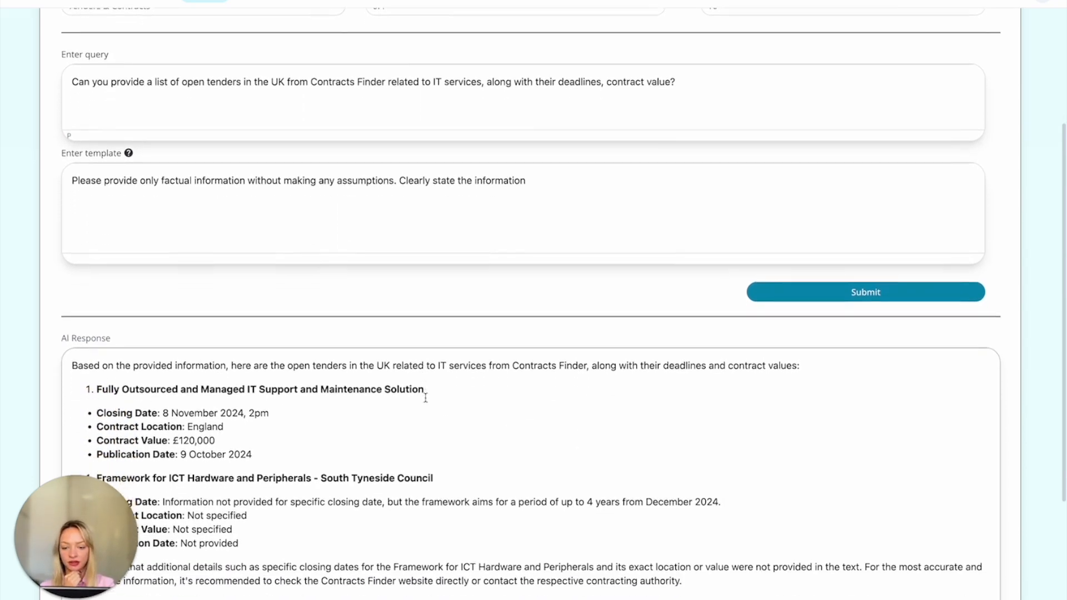
scroll(down, 3)
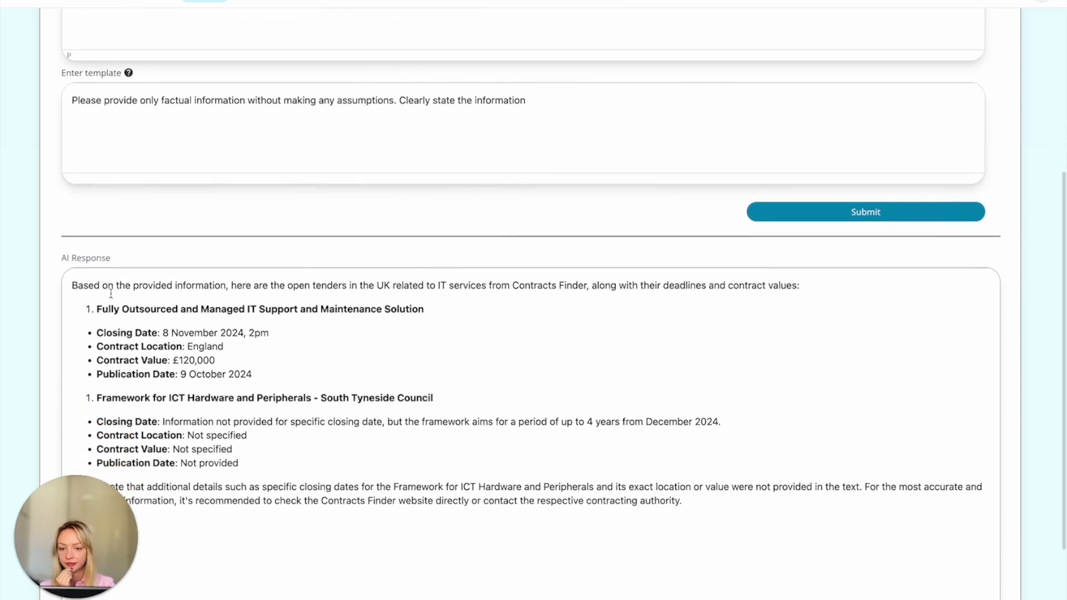
scroll(up, 3)
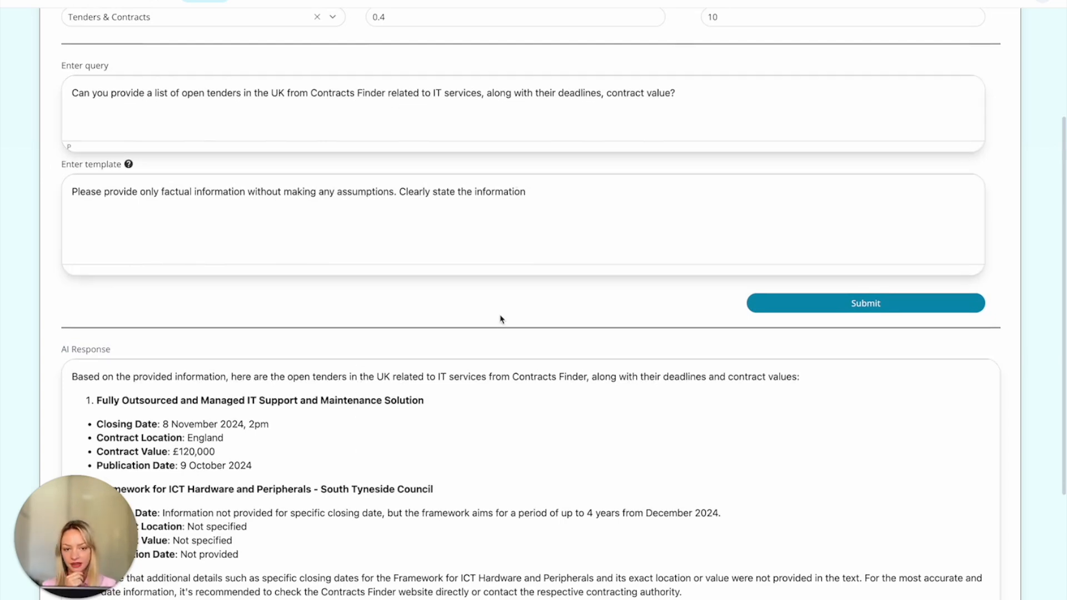
mouse_move(475, 424)
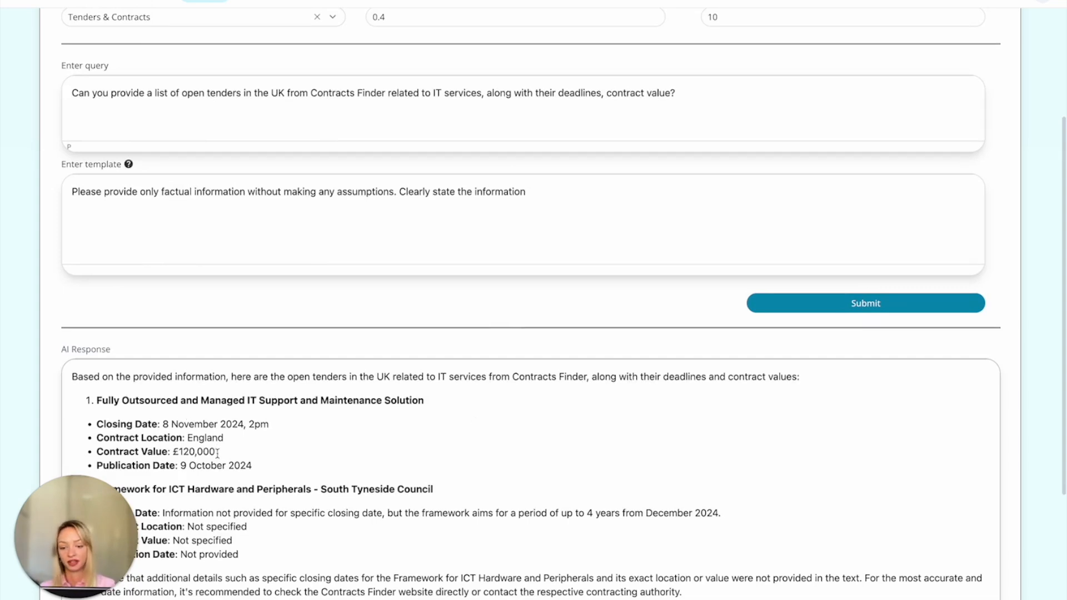
scroll(up, 3)
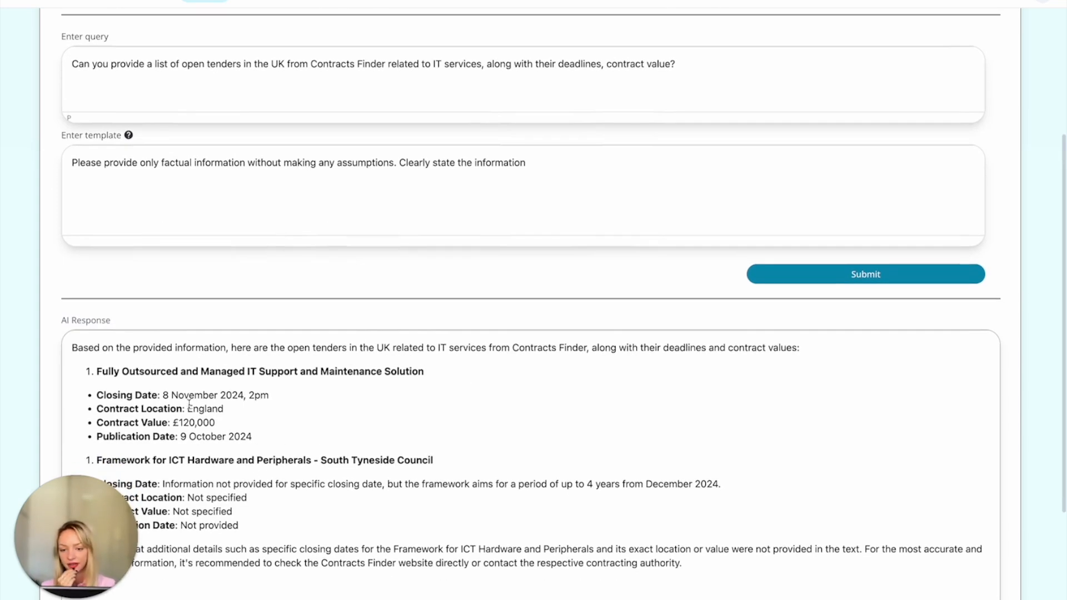
scroll(down, 3)
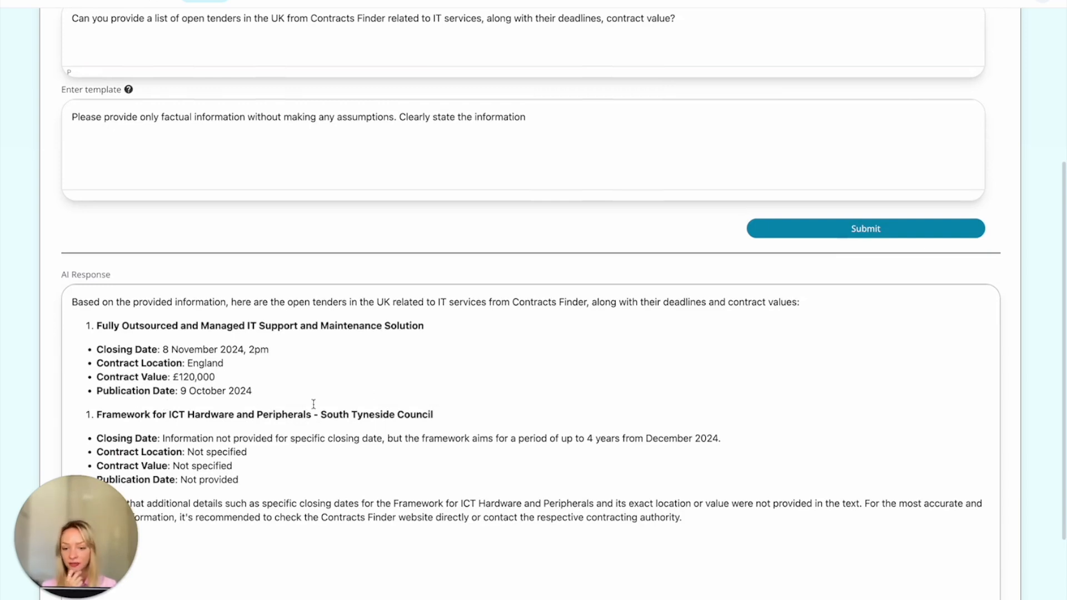
mouse_move(119, 370)
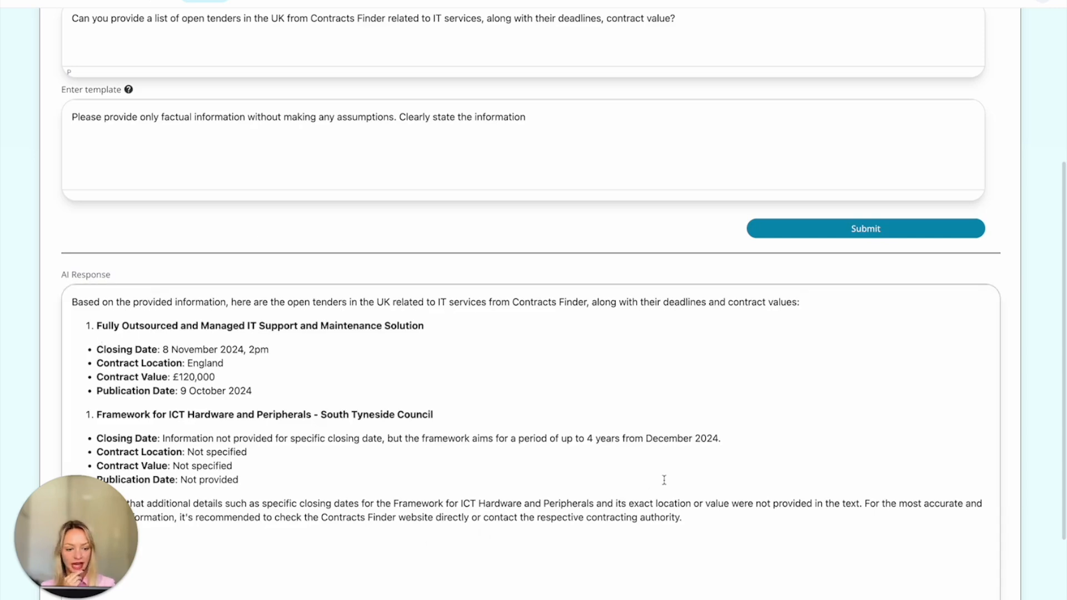
scroll(up, 3)
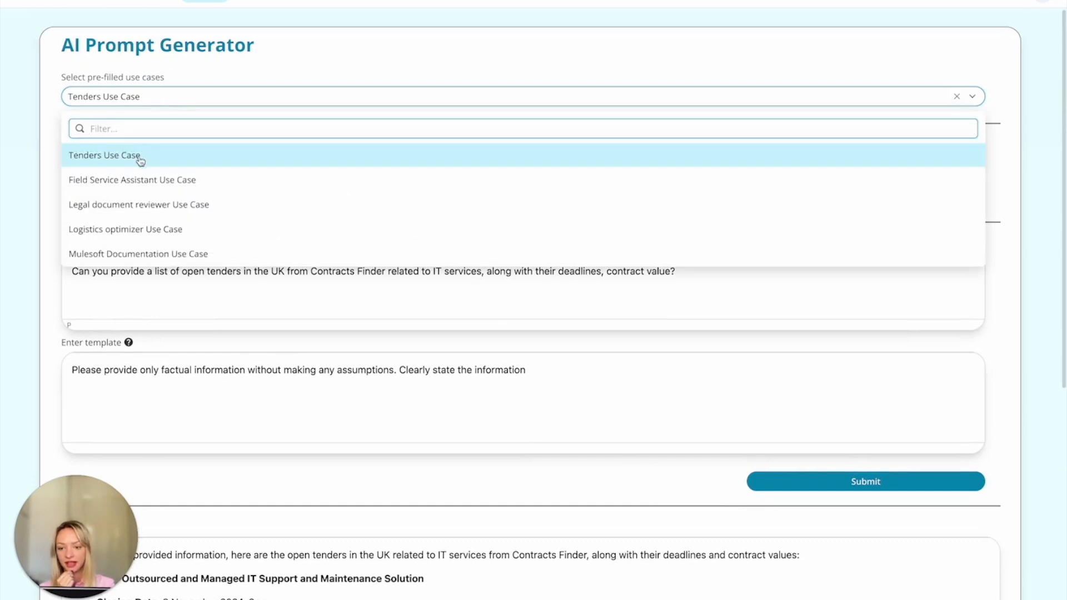
mouse_move(152, 187)
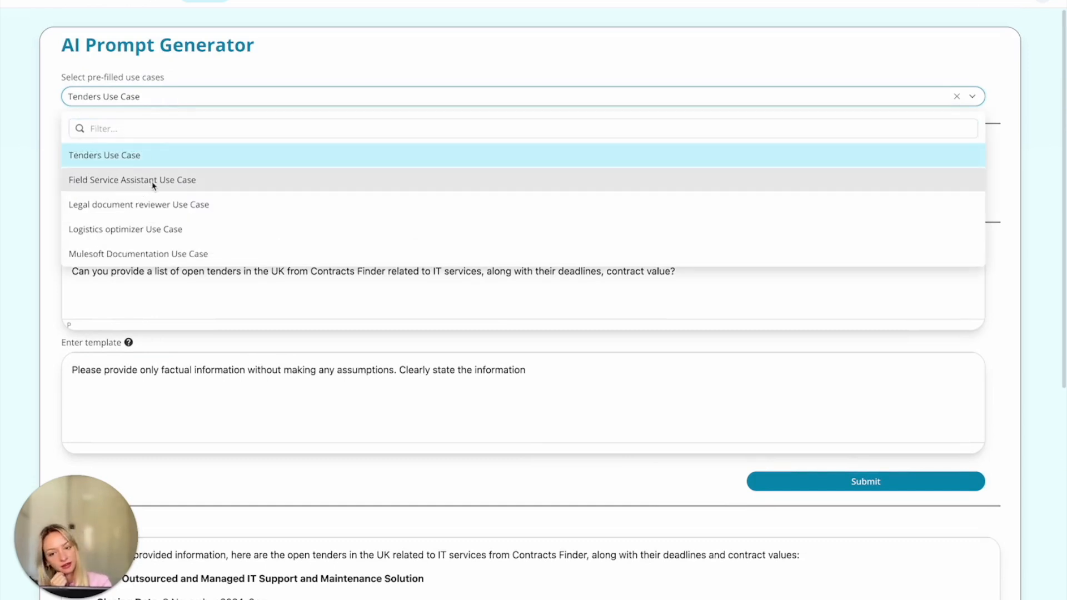
Choose the Field Service Assistant use case, loading the Whirlpool washer error-code query.
click(132, 180)
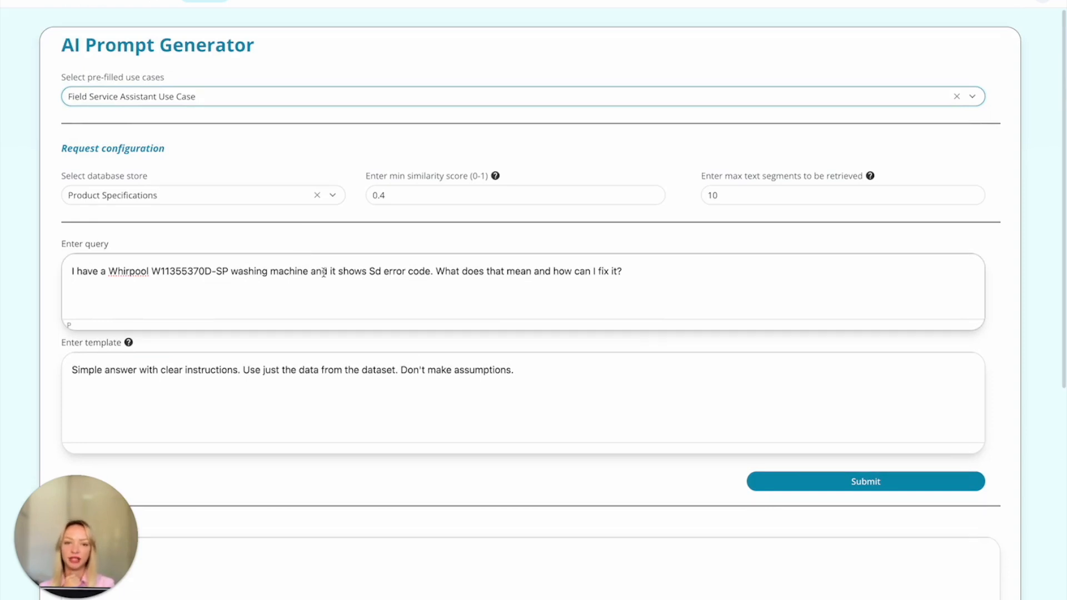
mouse_move(265, 265)
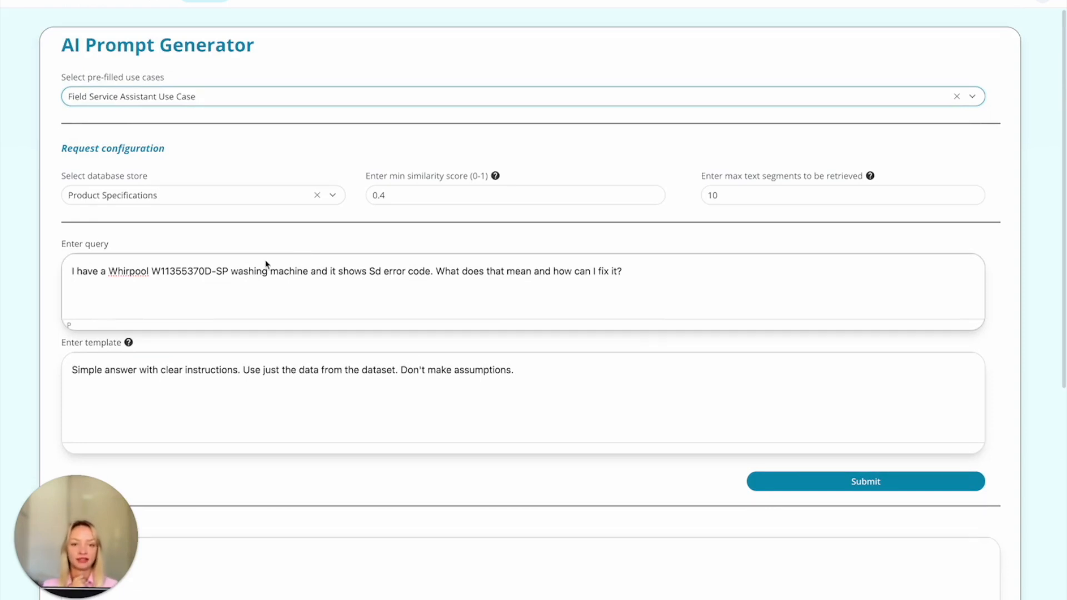
mouse_move(248, 314)
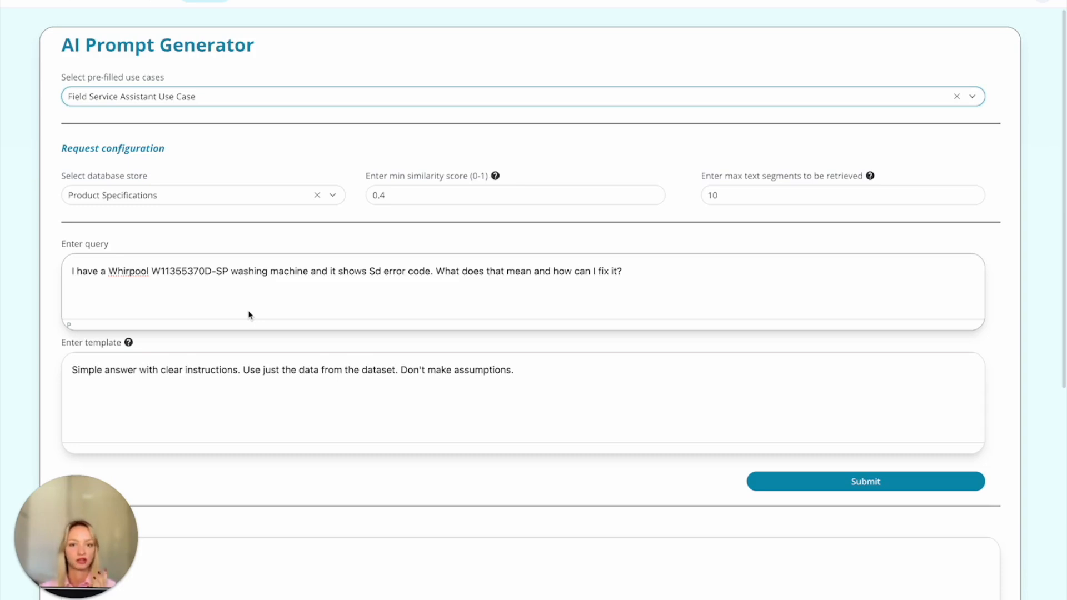
mouse_move(310, 275)
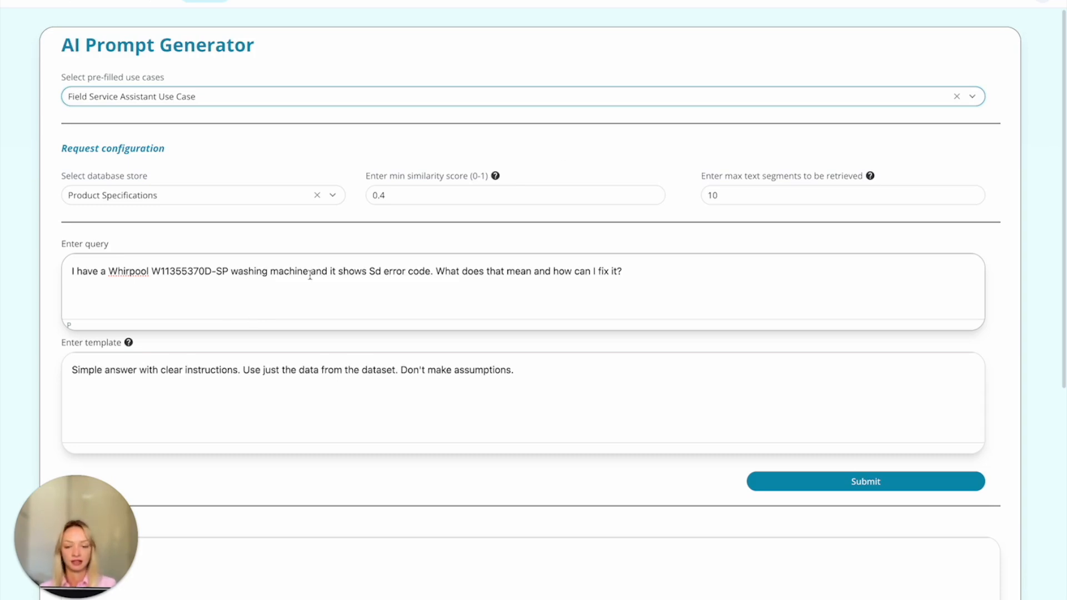
mouse_move(669, 302)
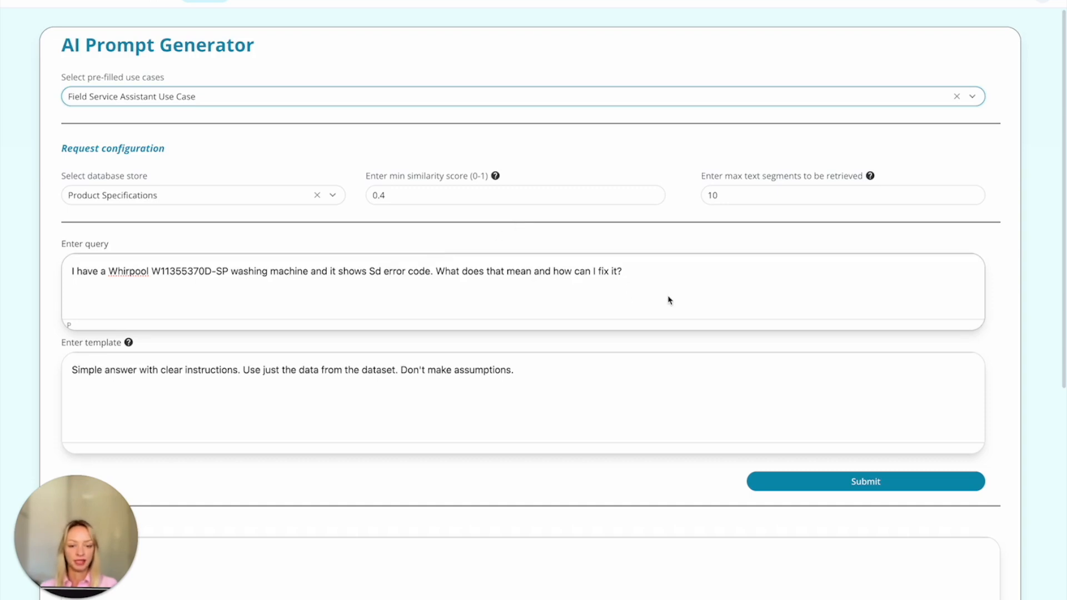
mouse_move(4, 448)
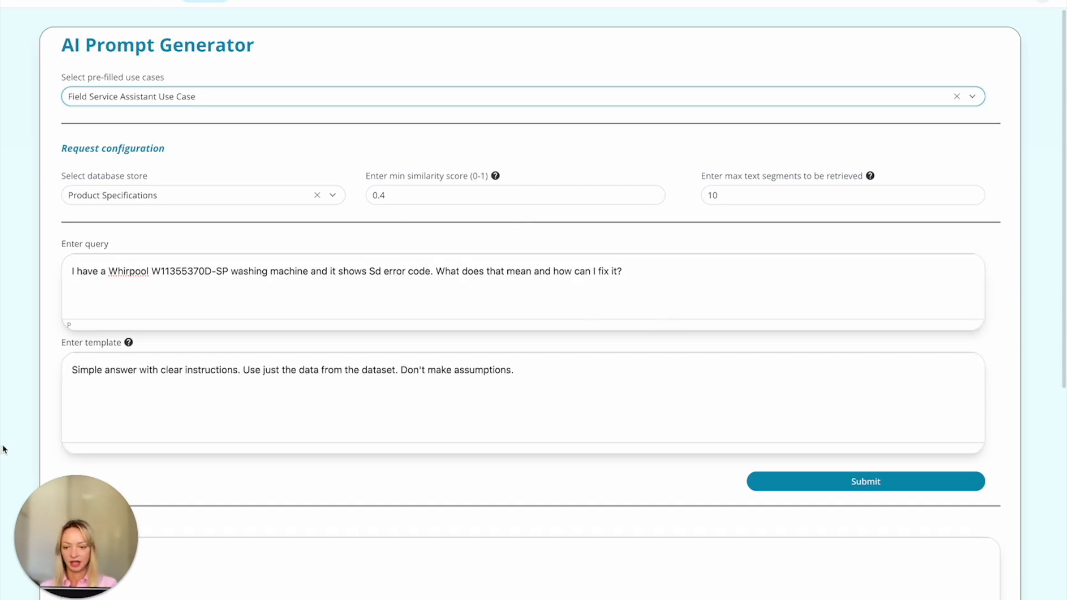
scroll(down, 3)
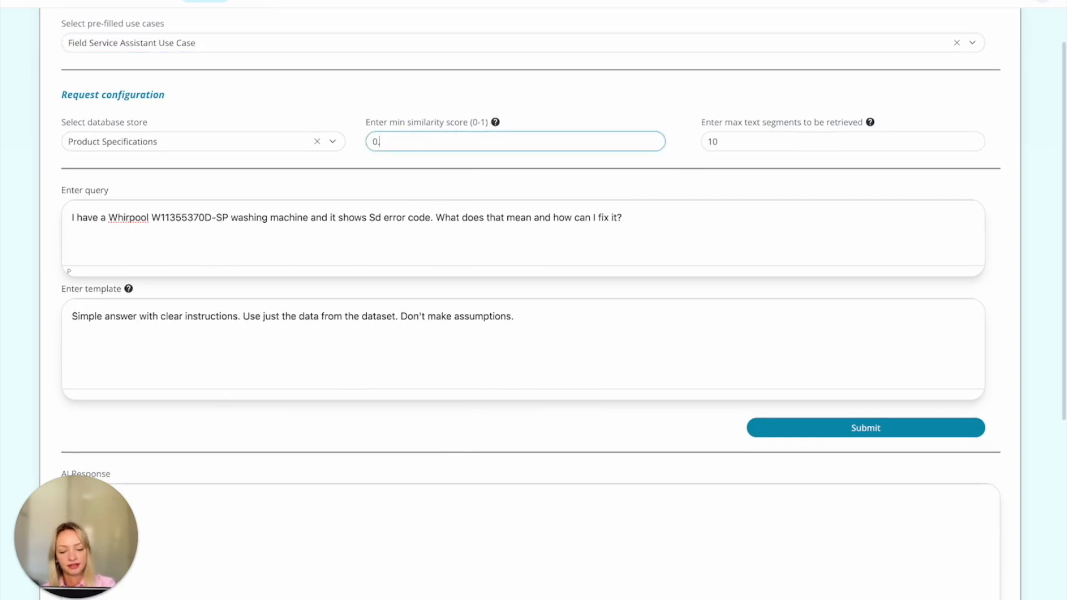
Submit the washer query at 0.7 similarity and read the Sd suds-error answer with its four fix steps.
click(865, 427)
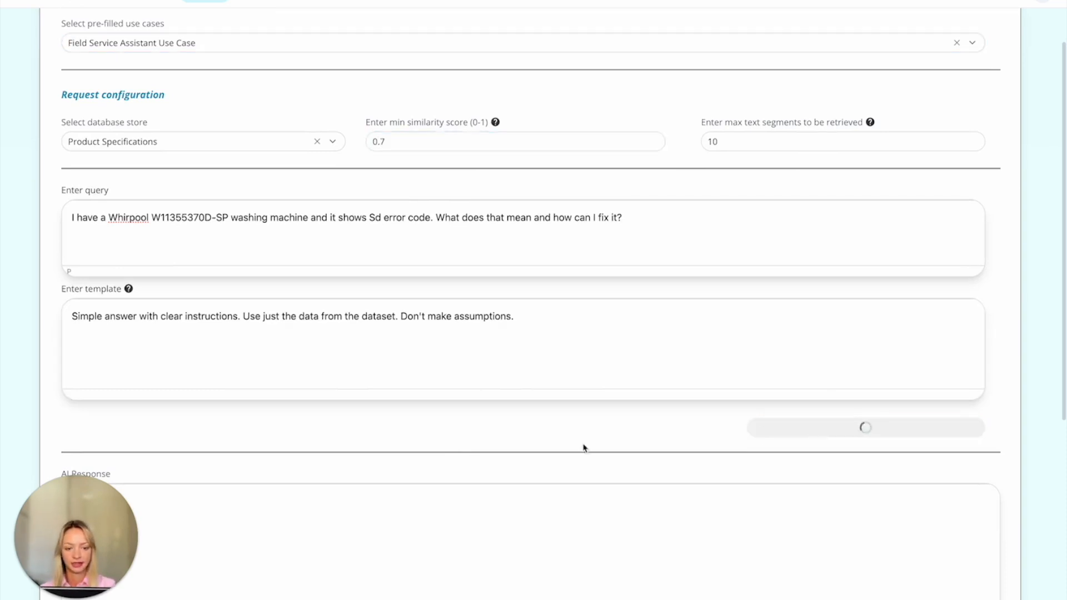
scroll(down, 3)
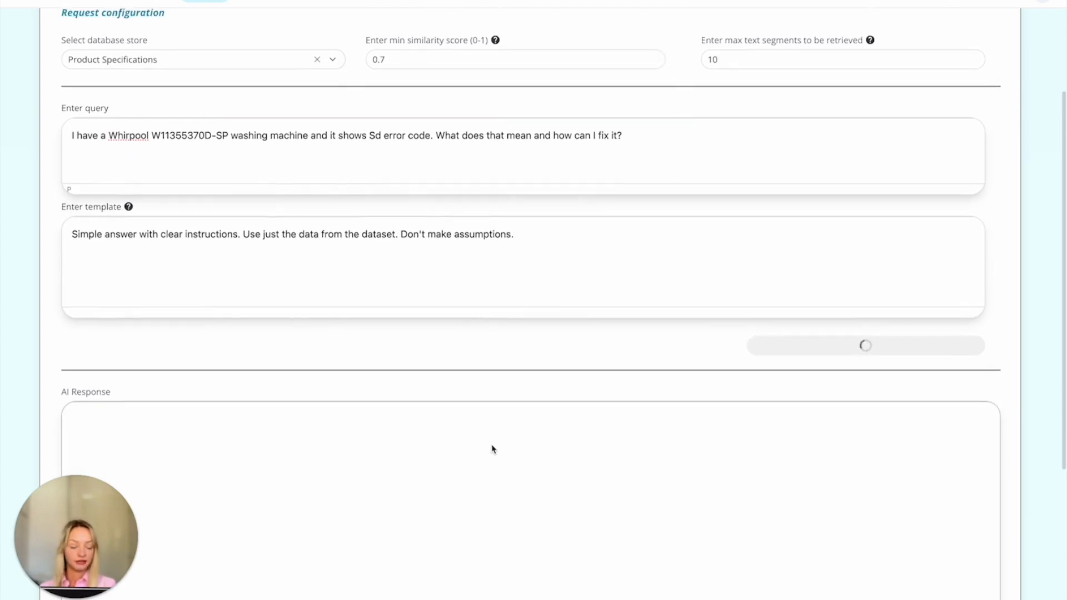
mouse_move(515, 407)
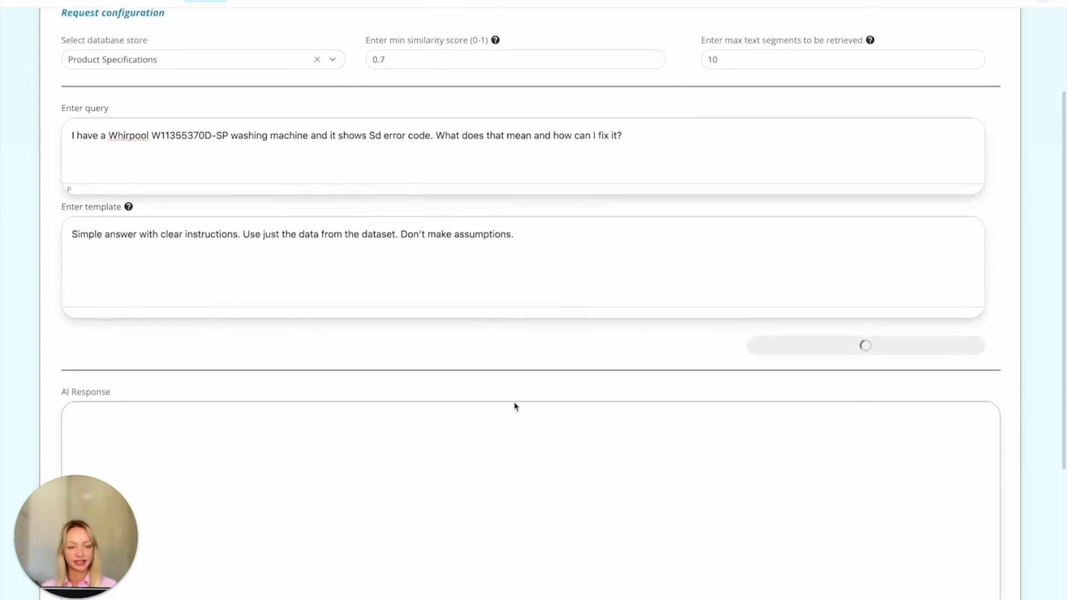
mouse_move(766, 342)
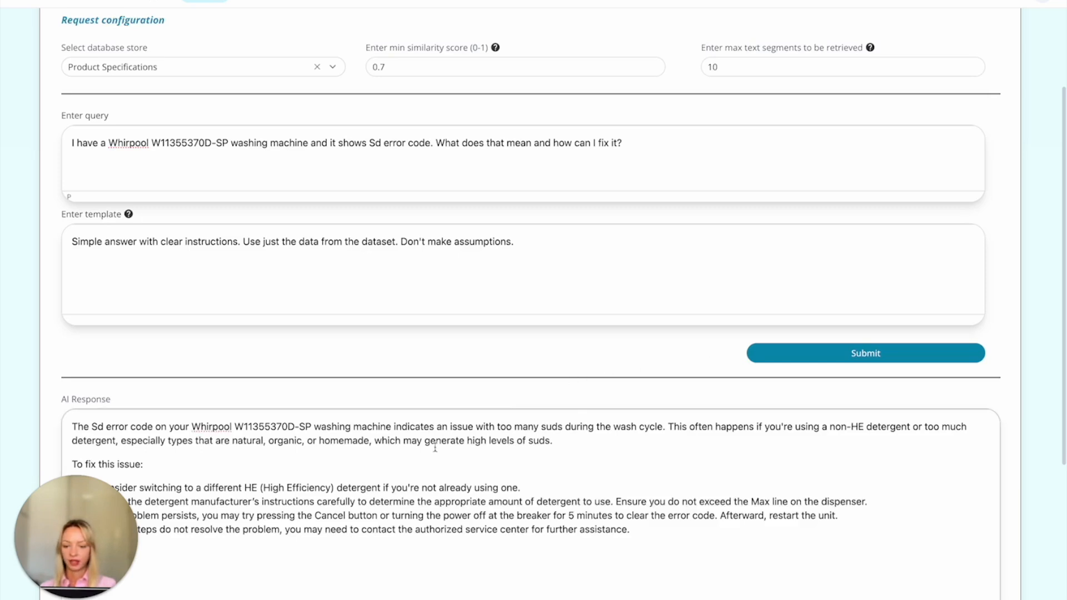
scroll(down, 3)
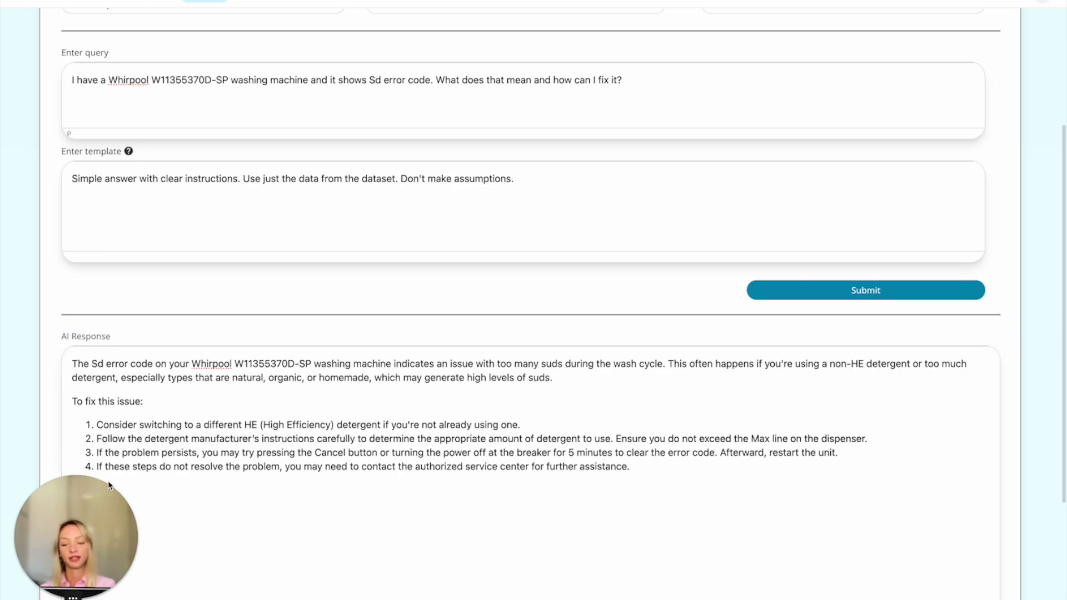
mouse_move(441, 335)
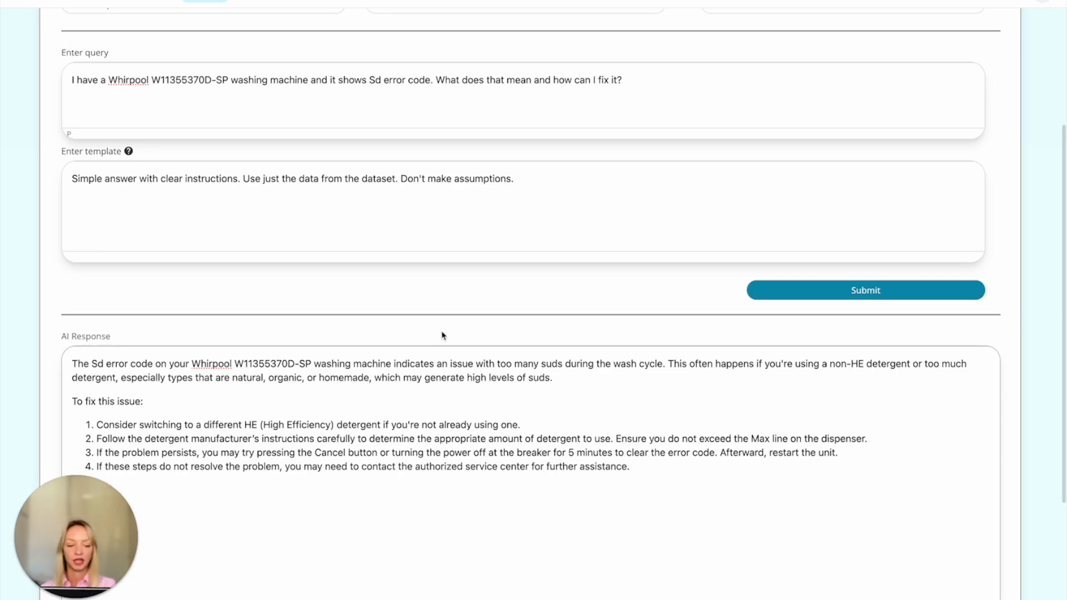
scroll(up, 3)
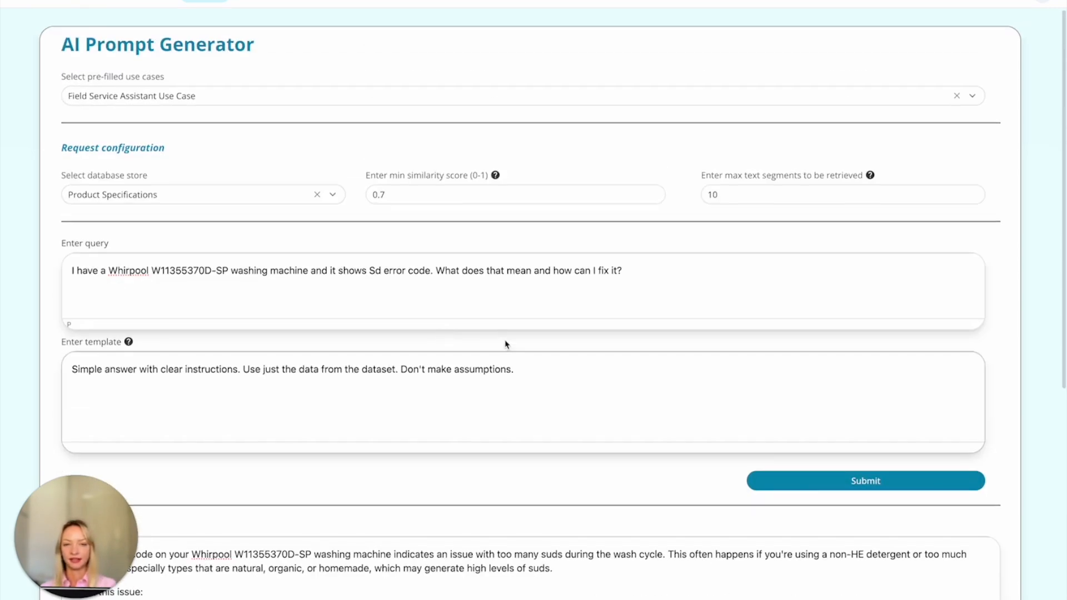
mouse_move(693, 333)
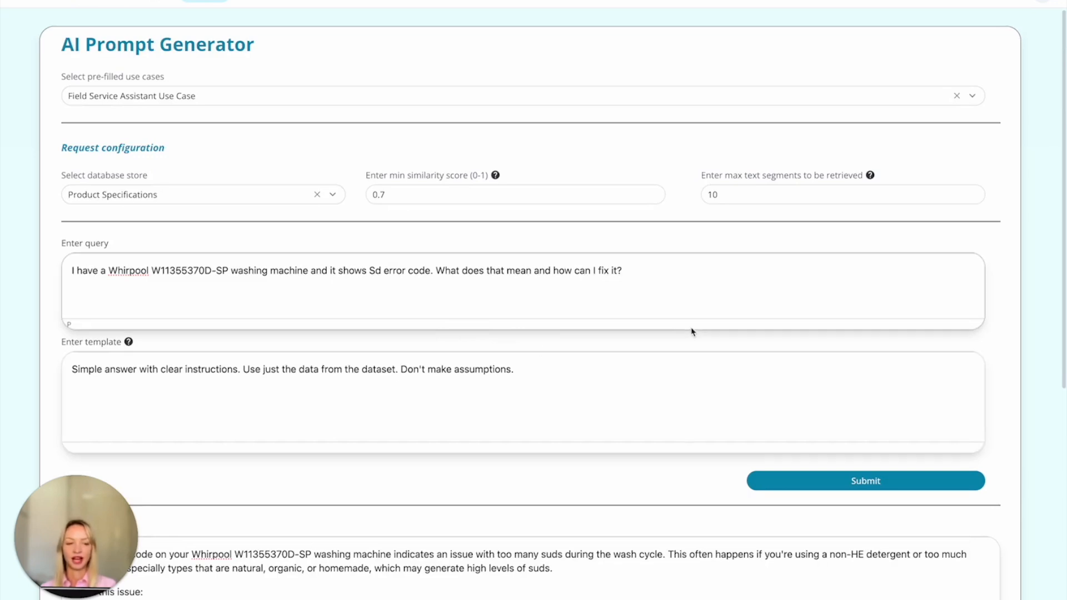
mouse_move(847, 355)
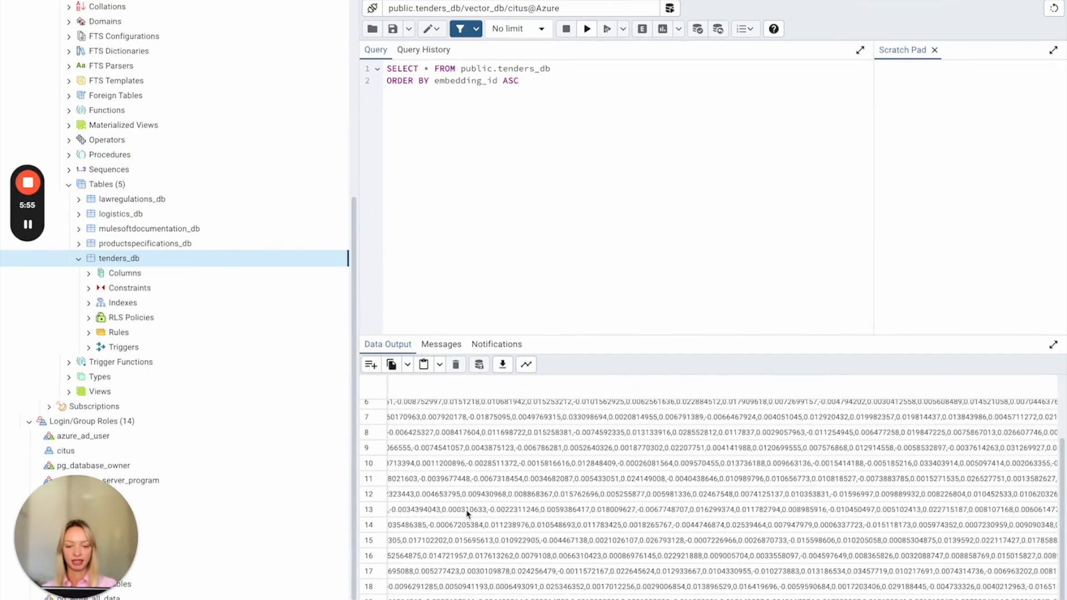
View the tenders_db rows with embedding vectors beside the tender notice text column.
click(735, 495)
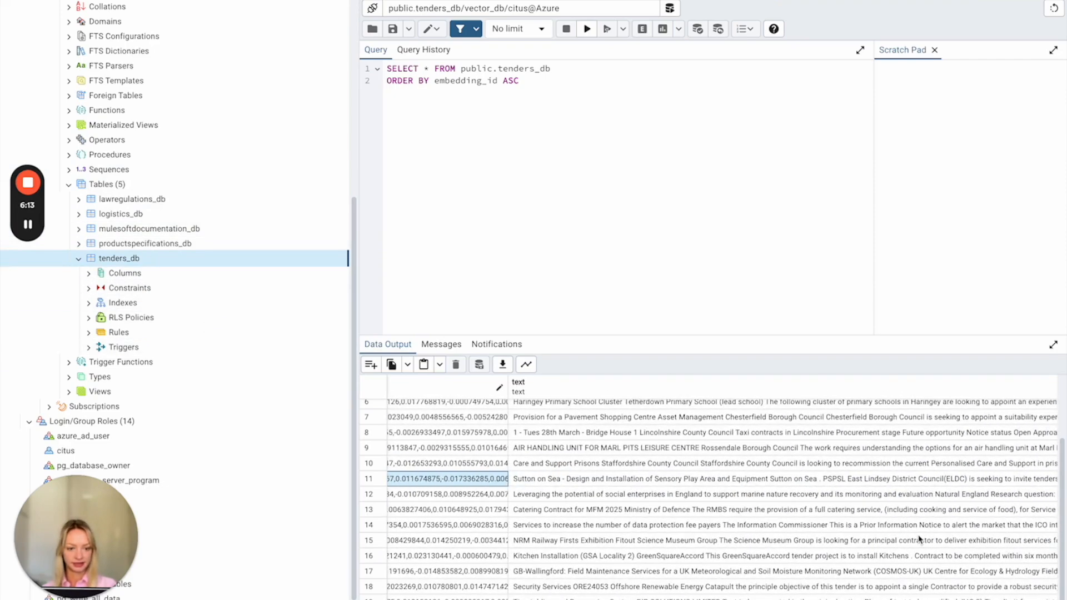
scroll(up, 3)
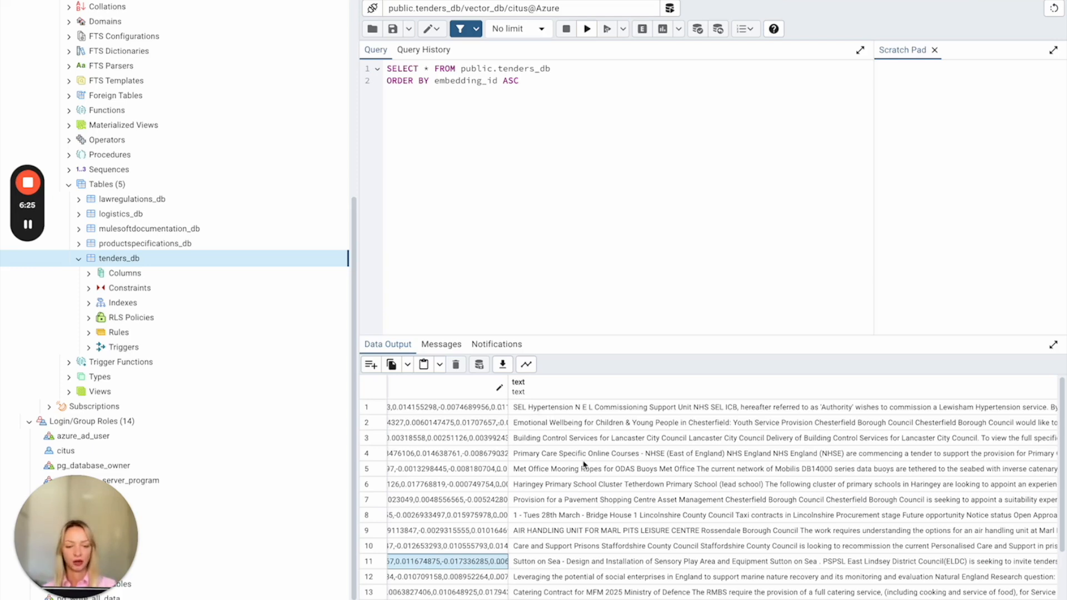
mouse_move(678, 307)
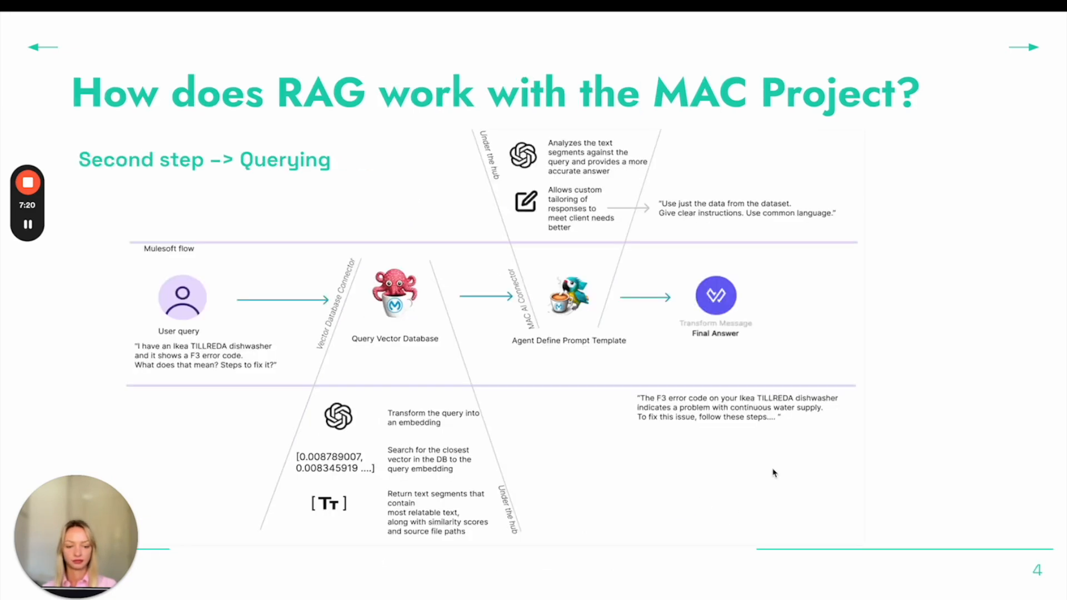
mouse_move(478, 143)
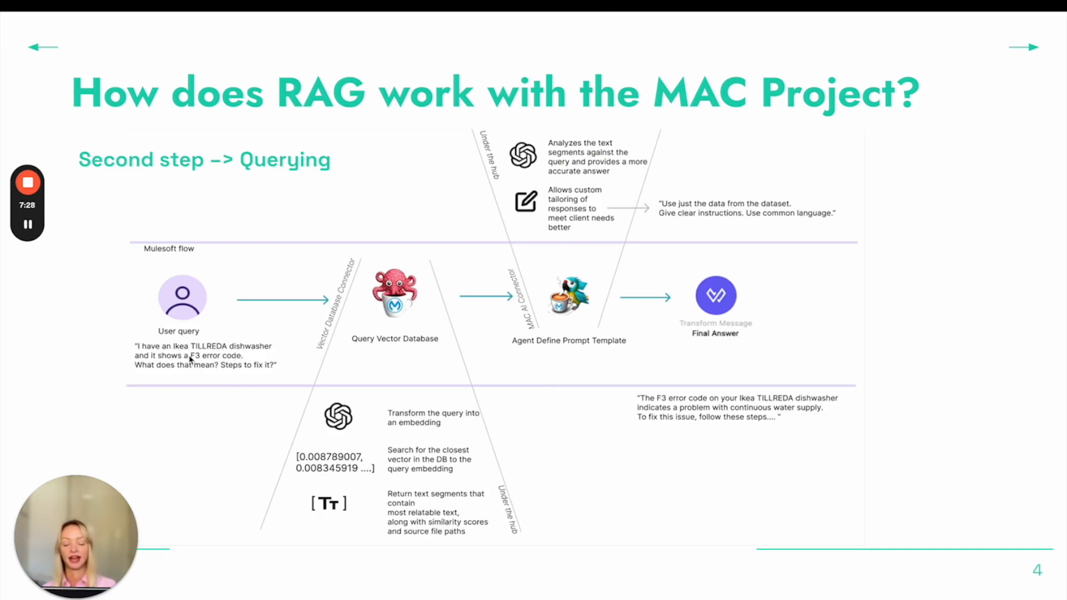
mouse_move(245, 359)
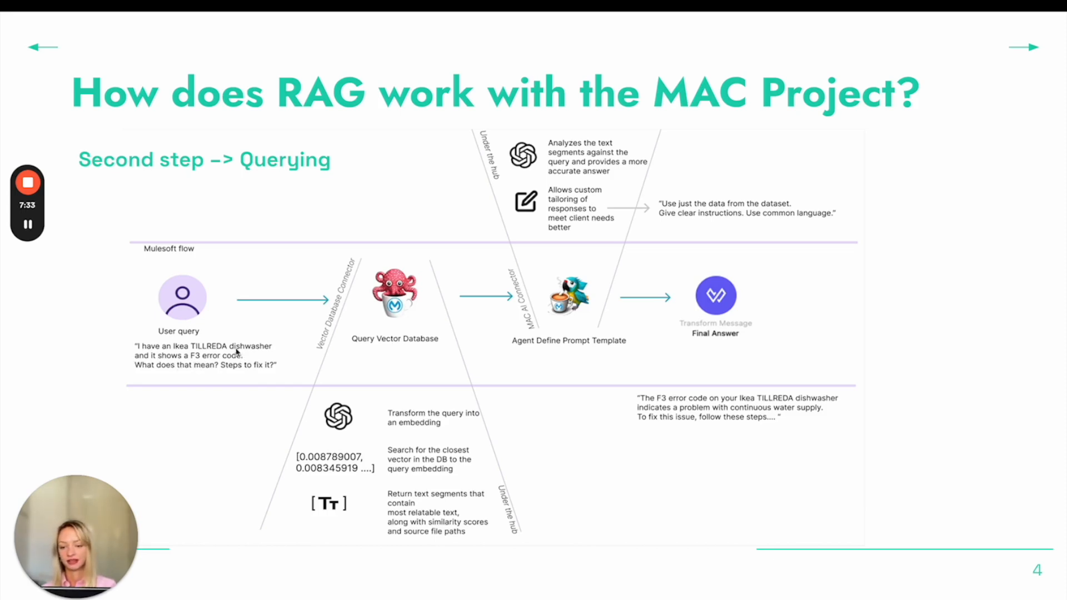
mouse_move(276, 368)
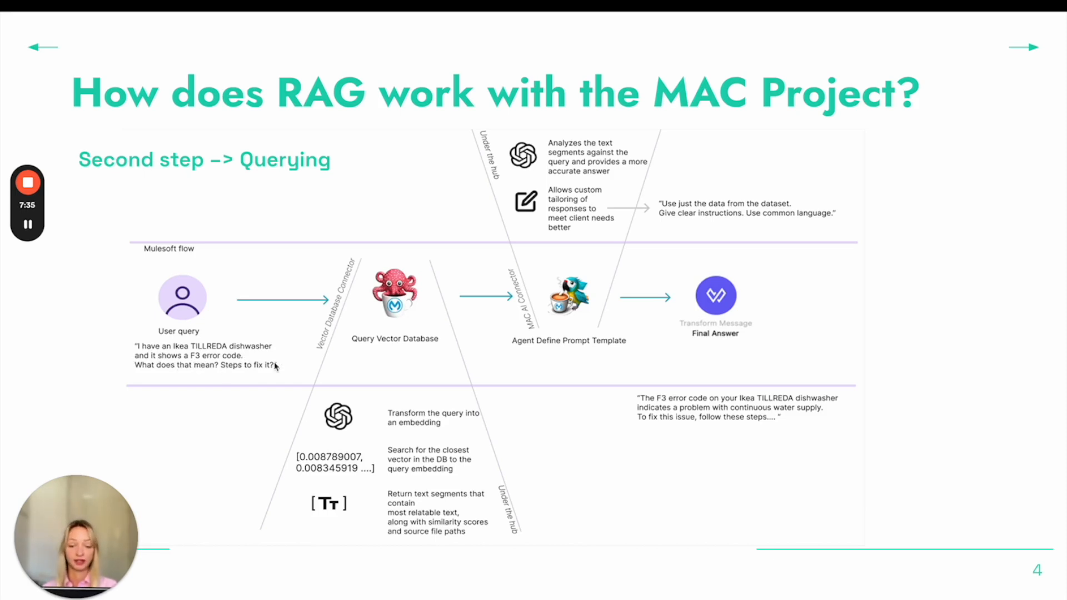
mouse_move(448, 305)
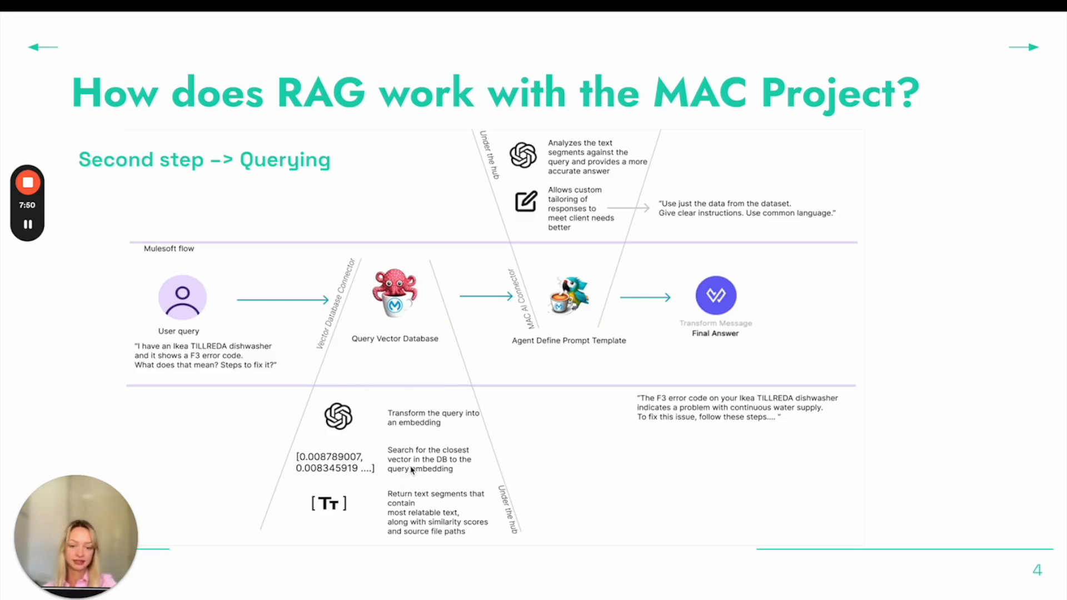
mouse_move(487, 513)
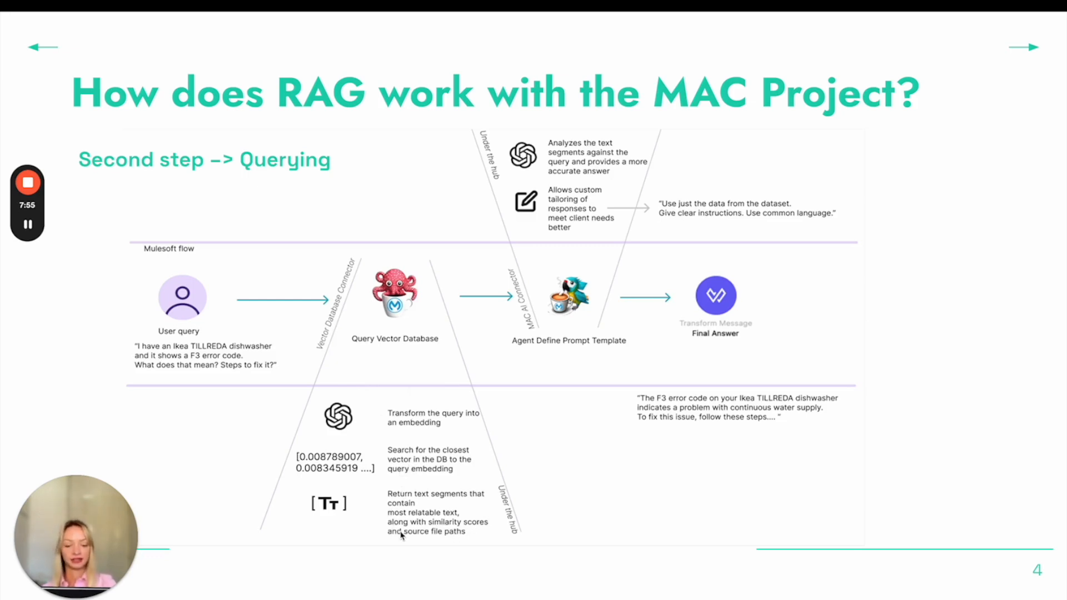
mouse_move(405, 544)
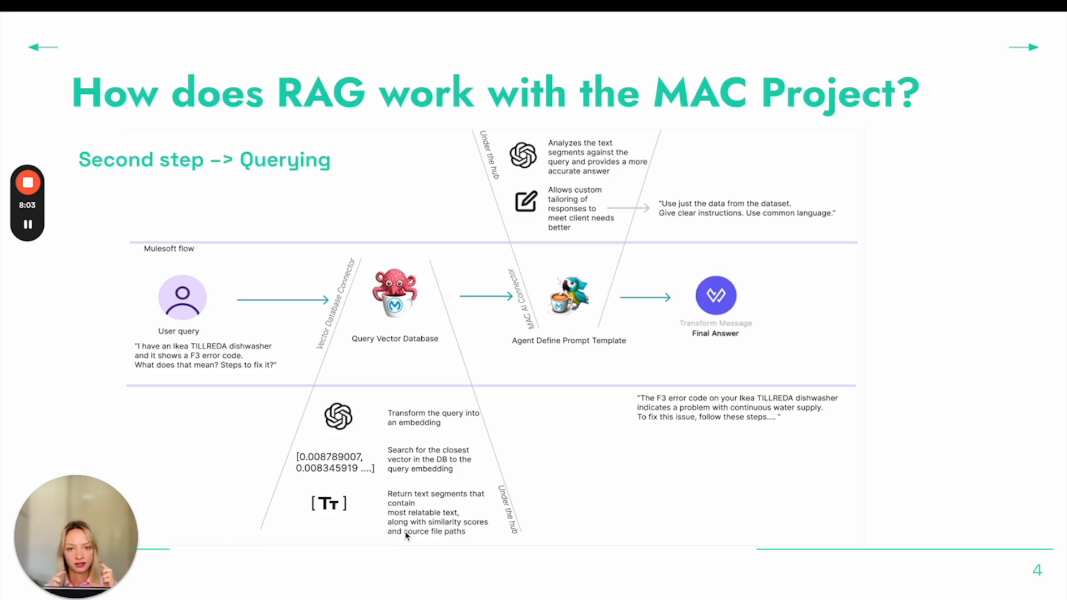
mouse_move(516, 429)
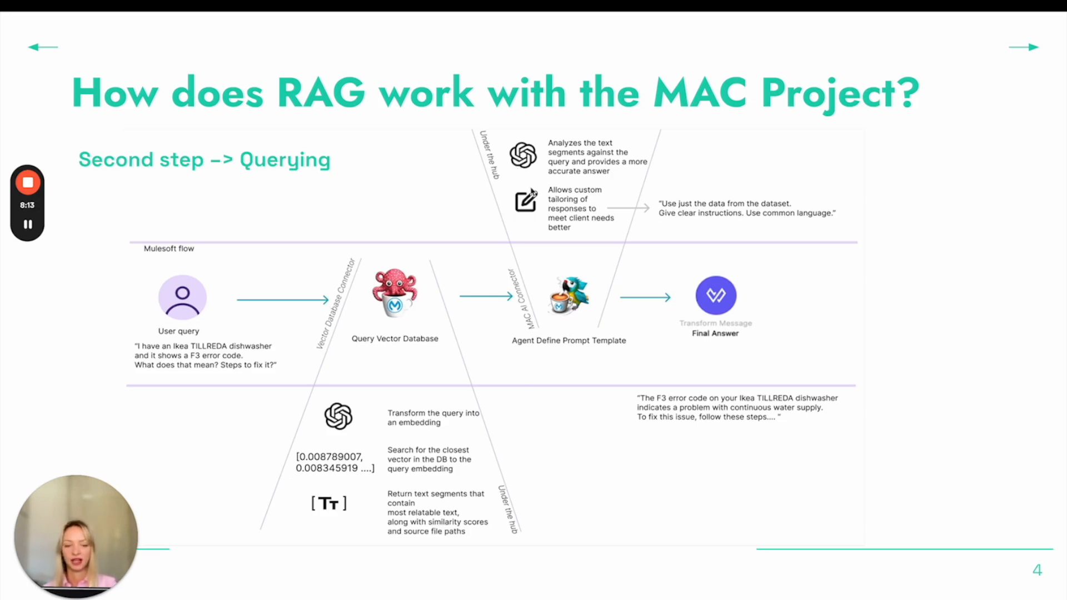
mouse_move(572, 320)
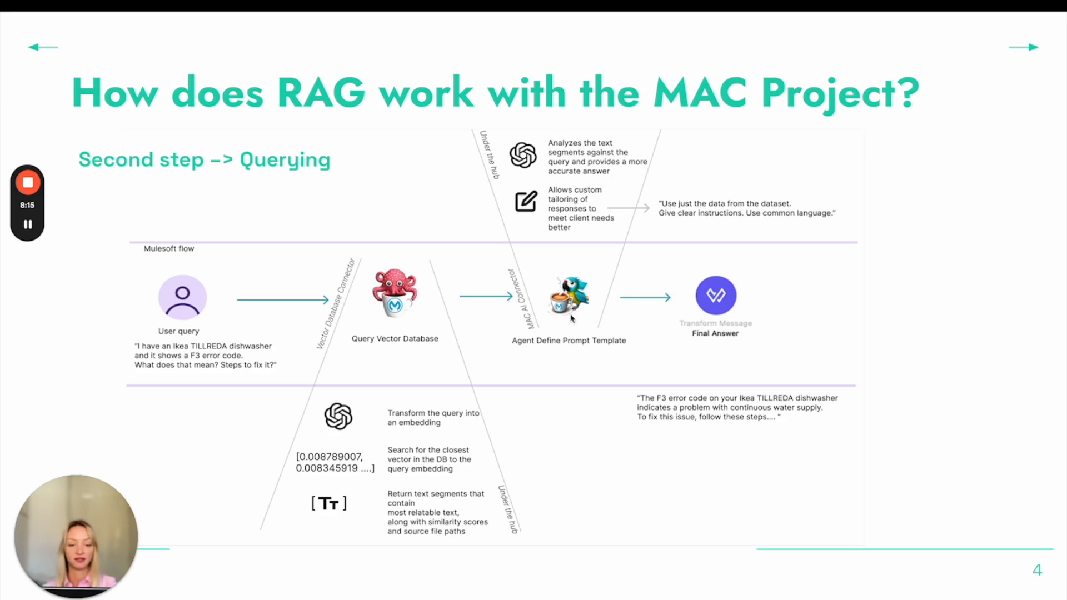
mouse_move(587, 246)
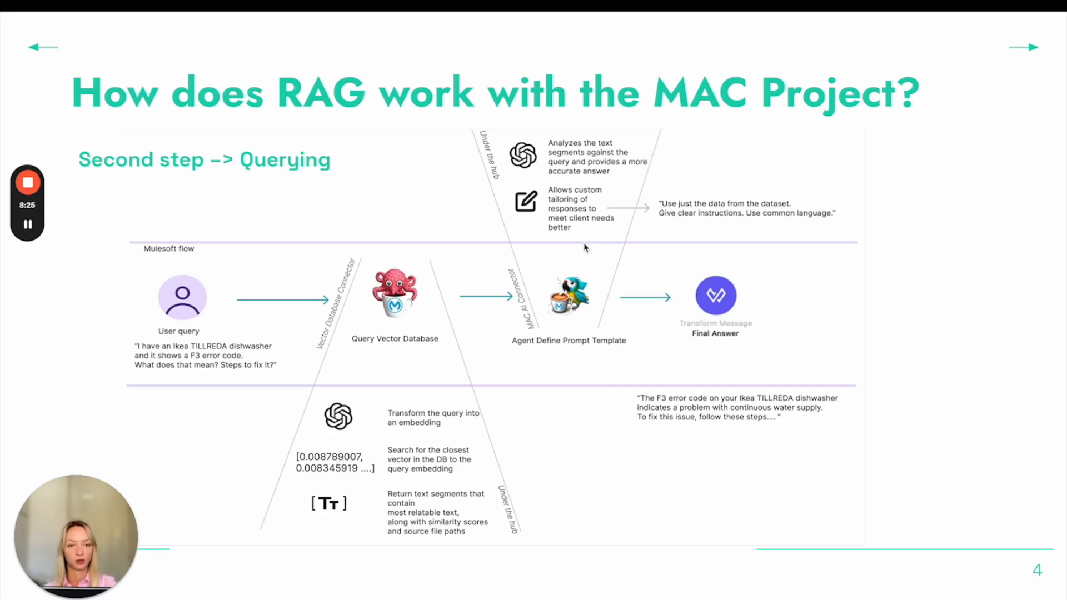
mouse_move(759, 285)
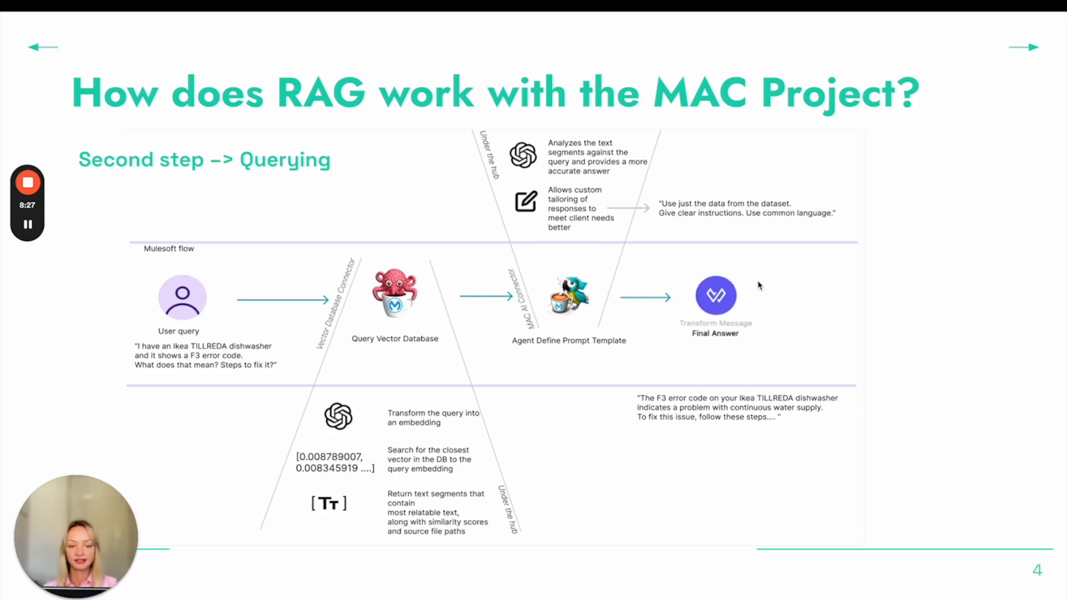
mouse_move(725, 408)
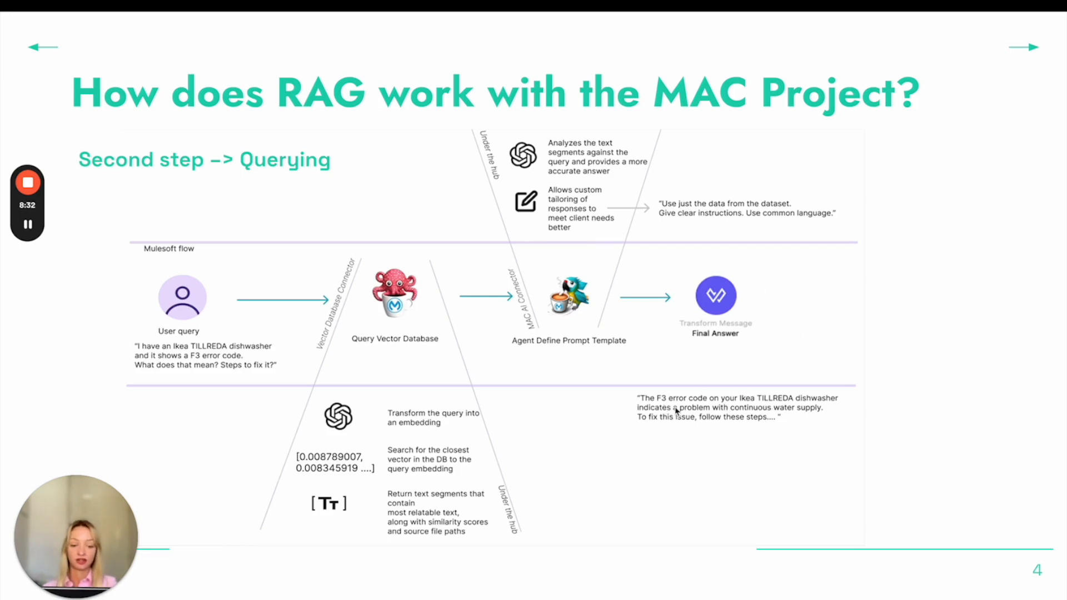
mouse_move(824, 435)
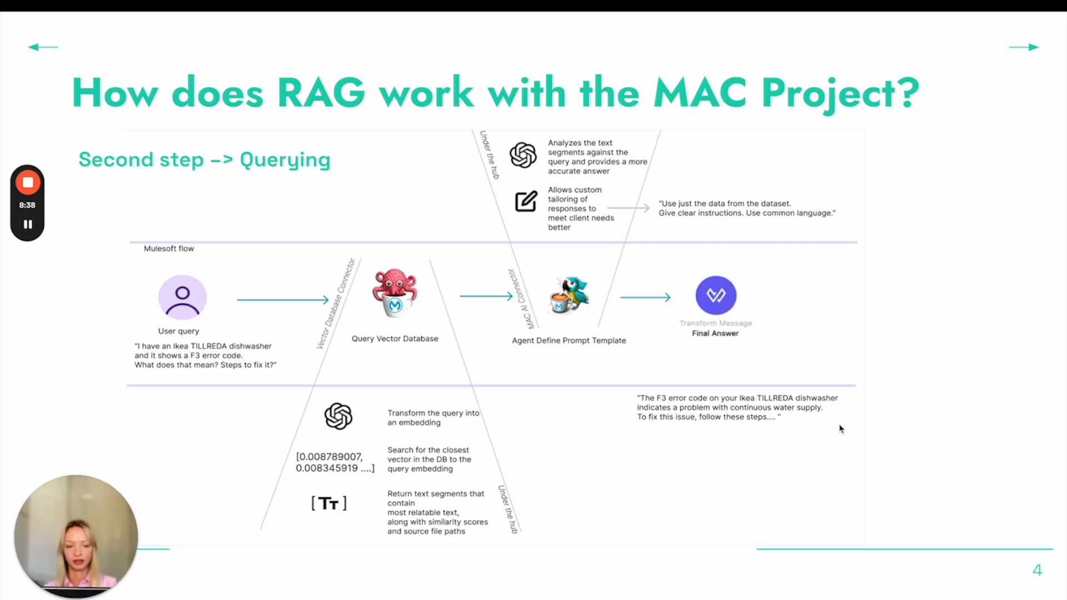
Move on from the RAG querying slide to the QueryVectorStoreFlow in Anypoint Studio.
click(1024, 46)
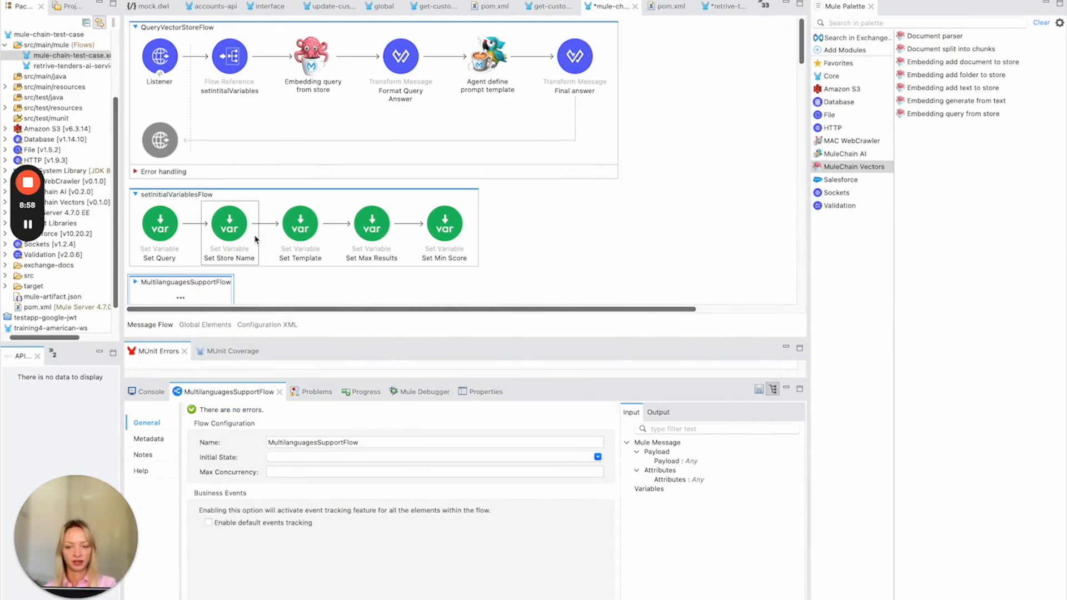
Inspect the Set Store Name, Template and Min Score variables, then load the retrieve-tenders-ai-service flow.
click(300, 222)
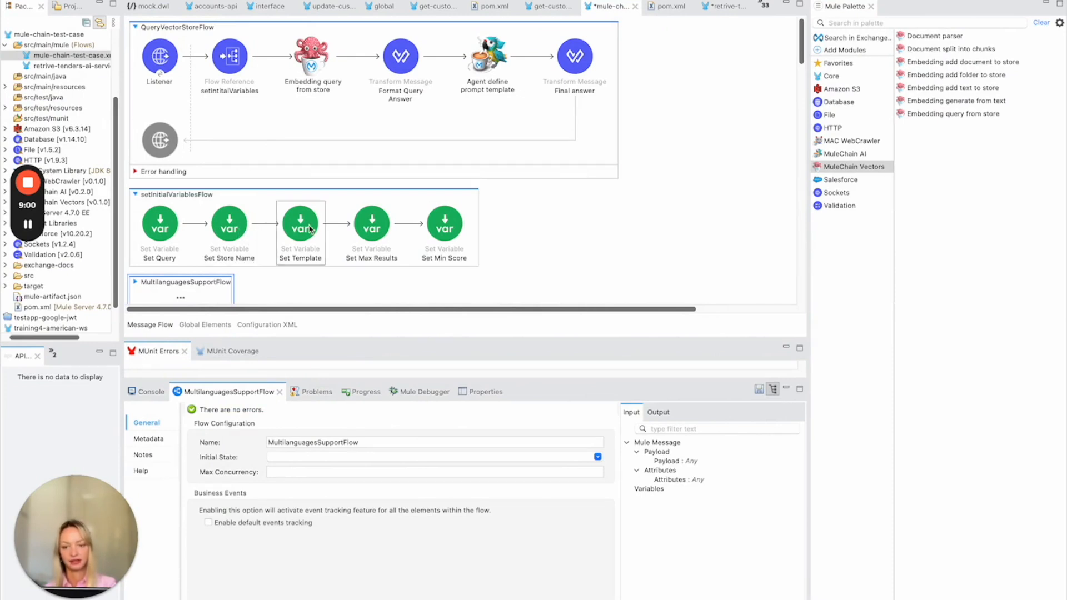
click(445, 223)
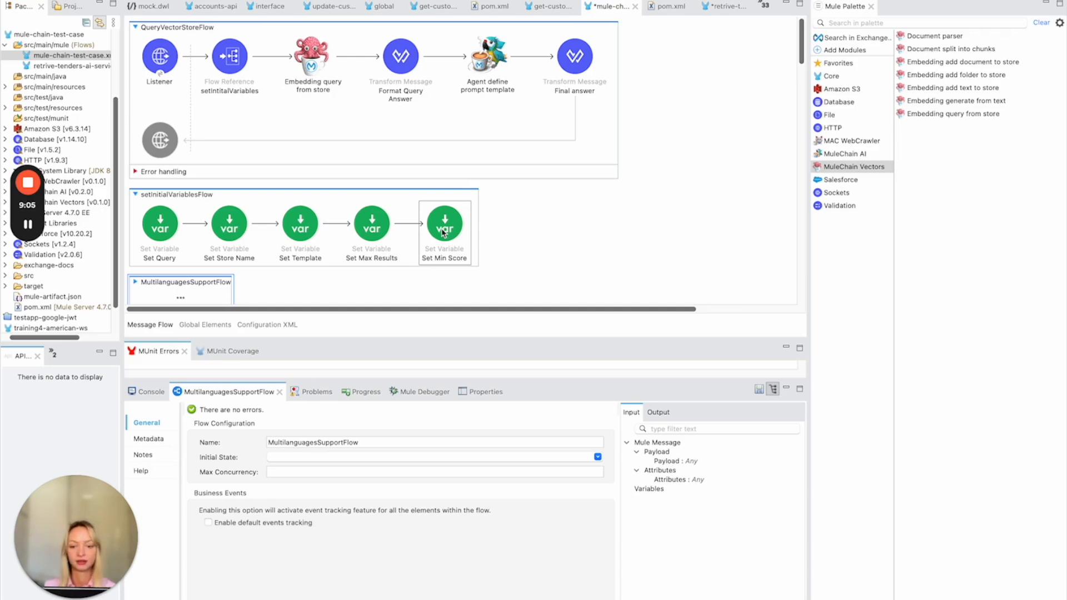
click(312, 56)
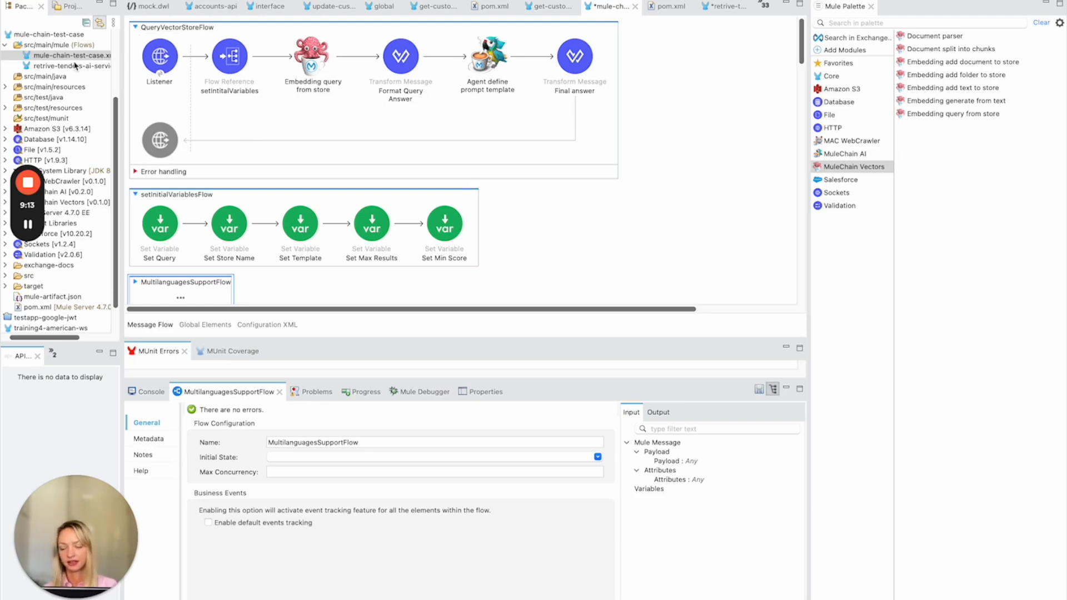
click(71, 66)
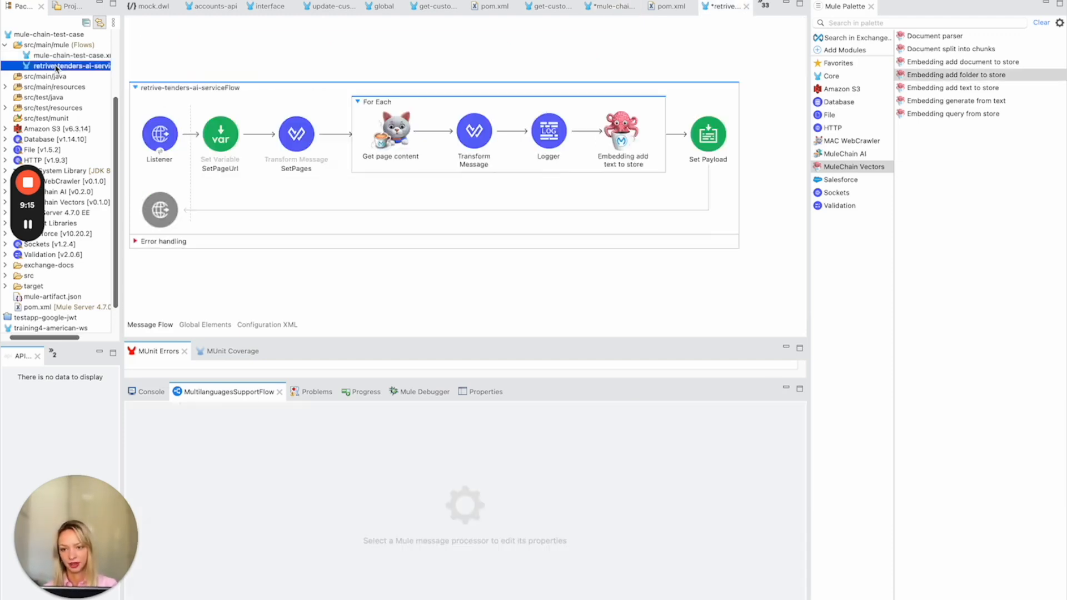
Inspect the SetPageUrl and SetPages steps of the tenders flow and return to mule-chain-test-case.xml.
click(296, 132)
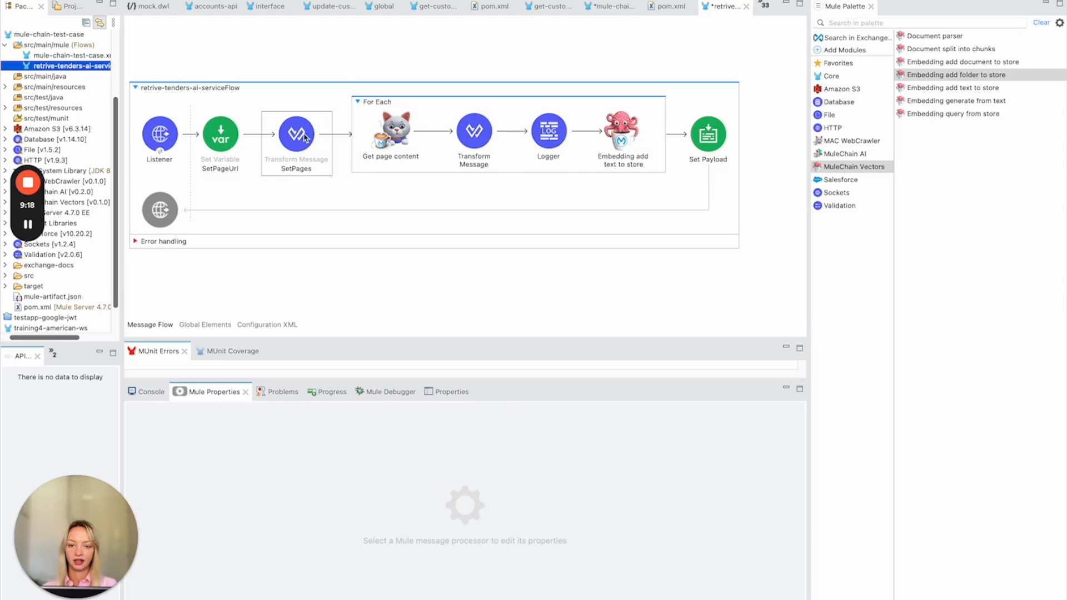
click(159, 132)
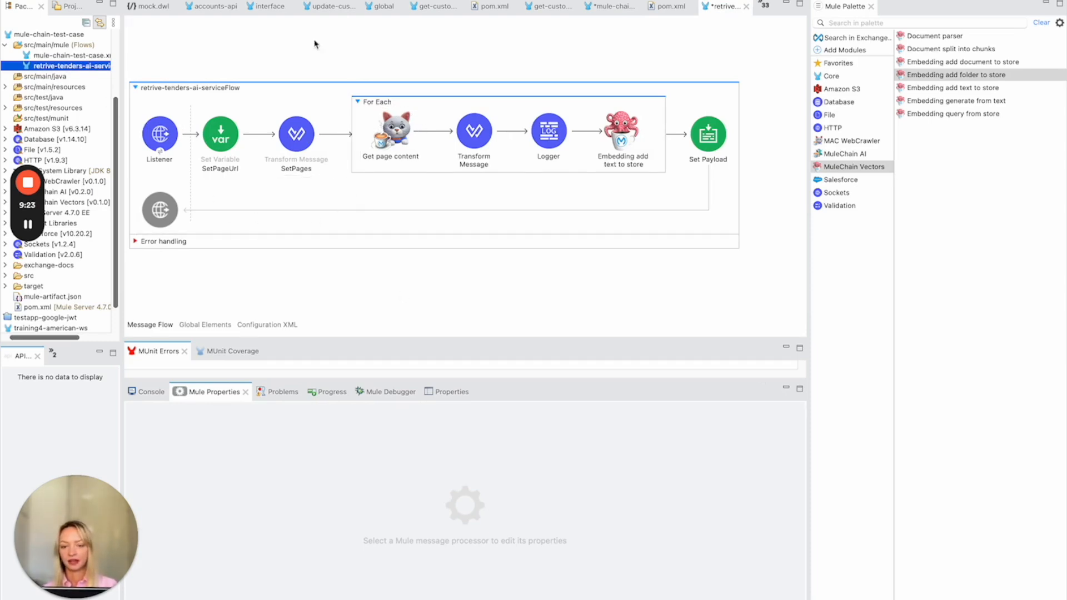
click(220, 134)
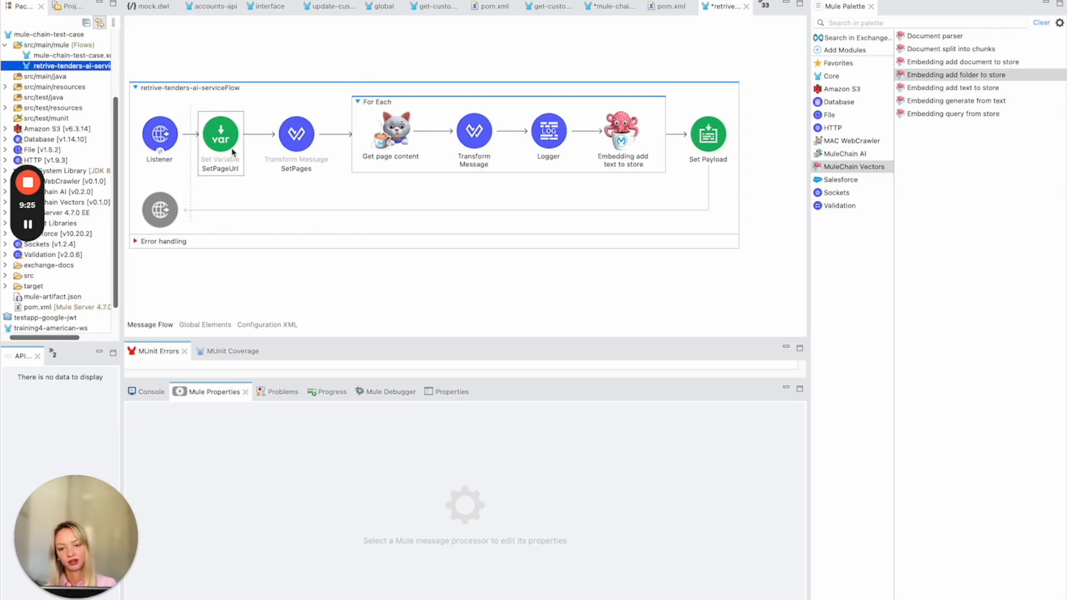
click(295, 132)
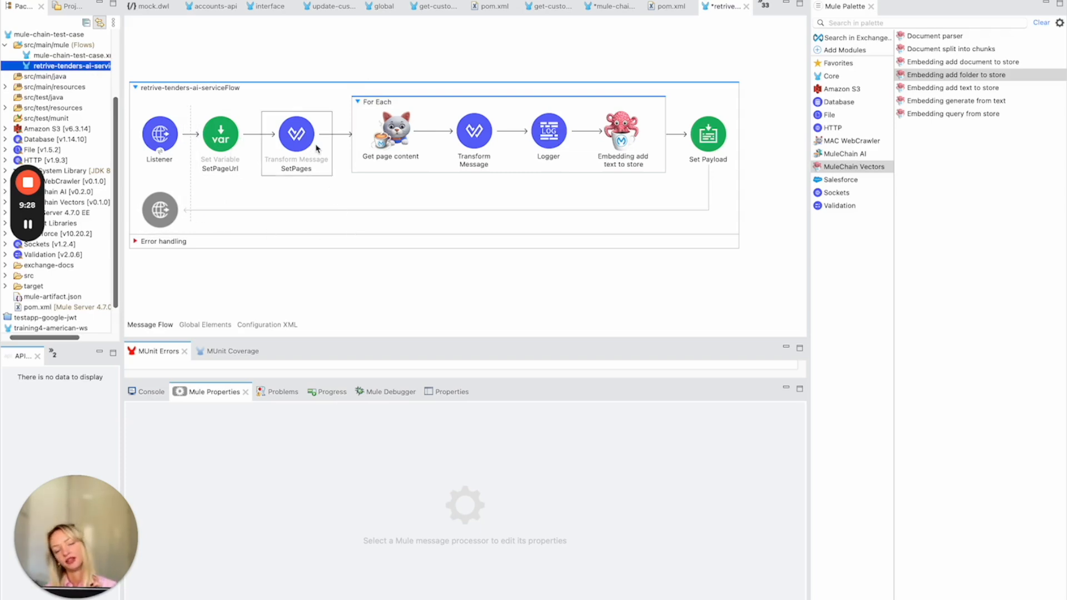
mouse_move(322, 152)
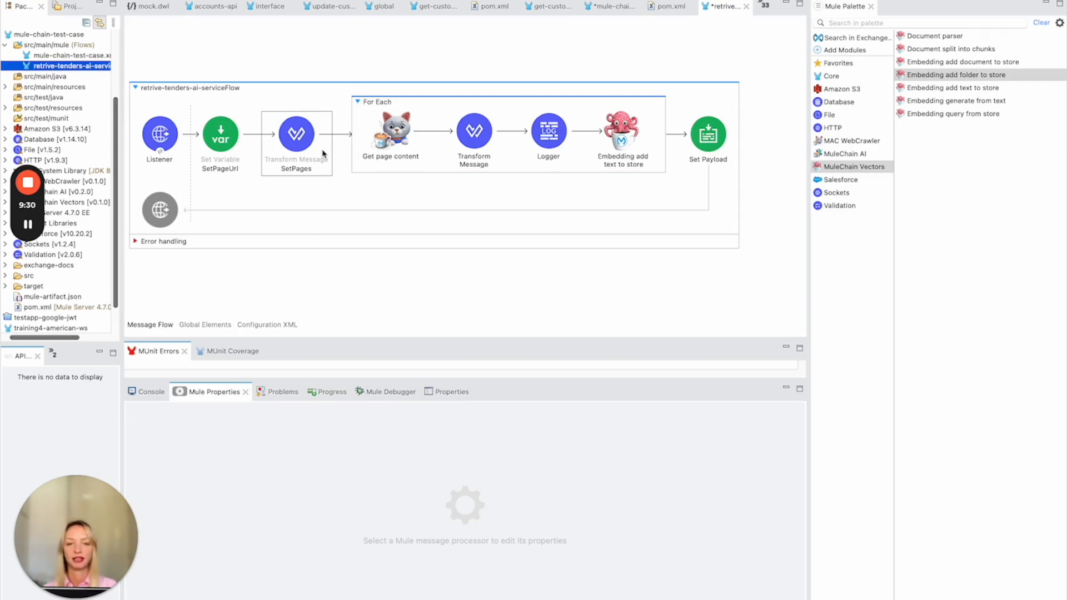
mouse_move(320, 176)
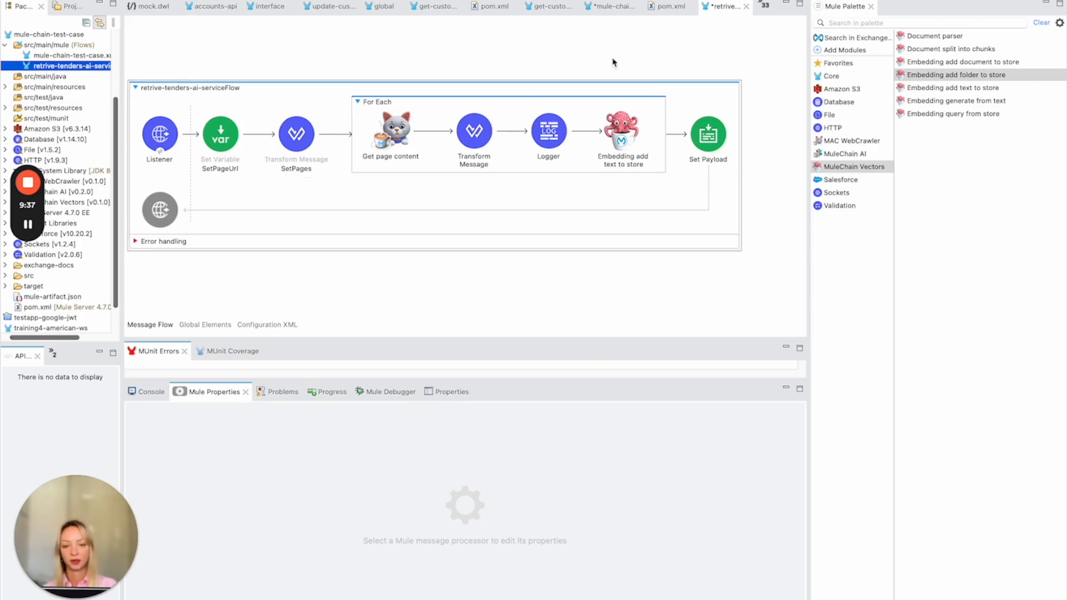
mouse_move(502, 204)
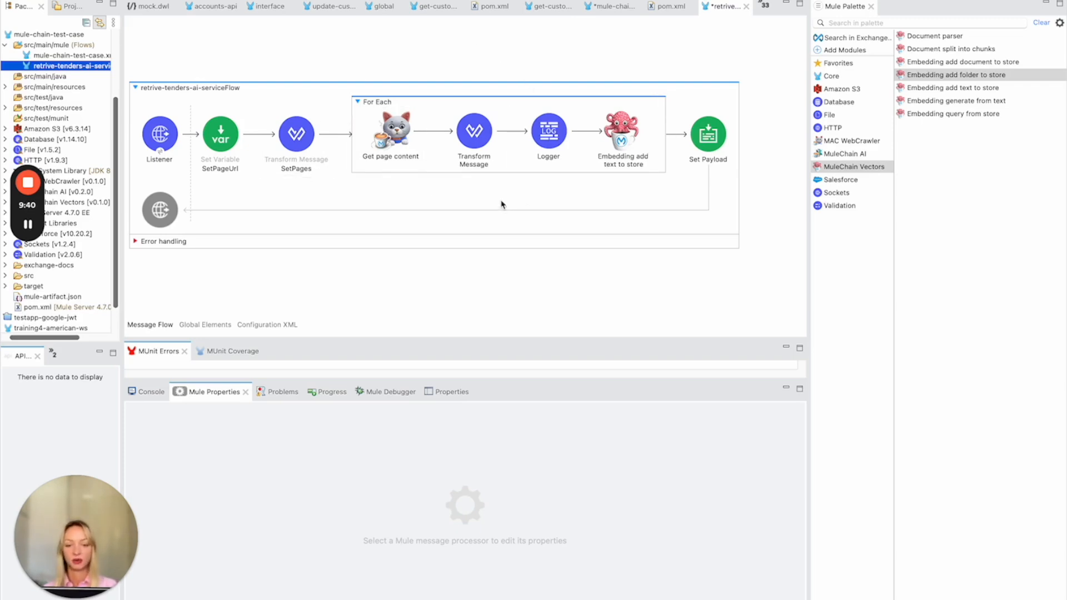
click(391, 129)
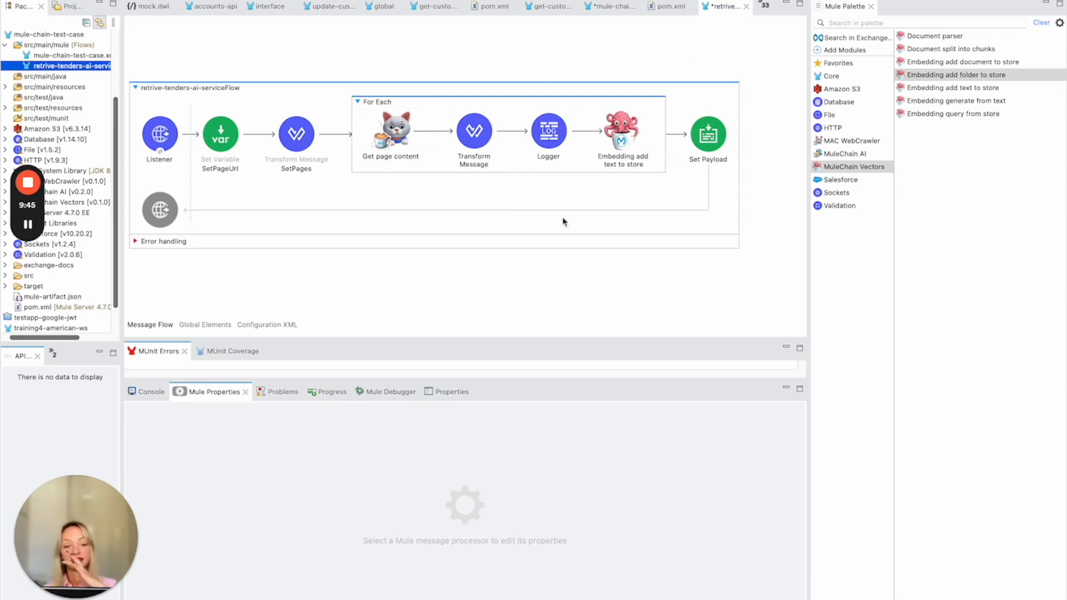
mouse_move(556, 257)
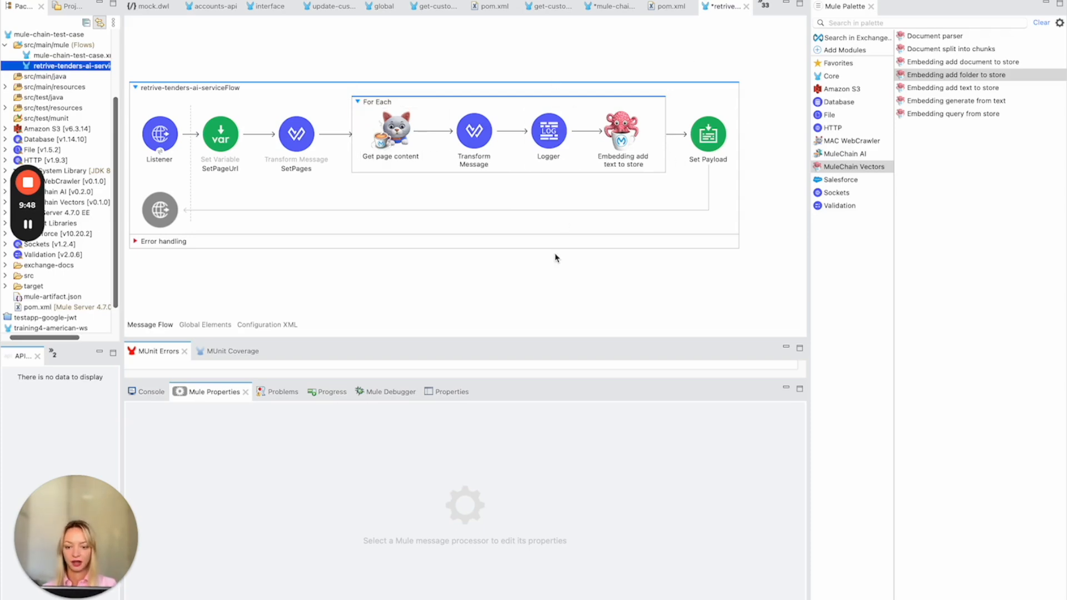
click(68, 56)
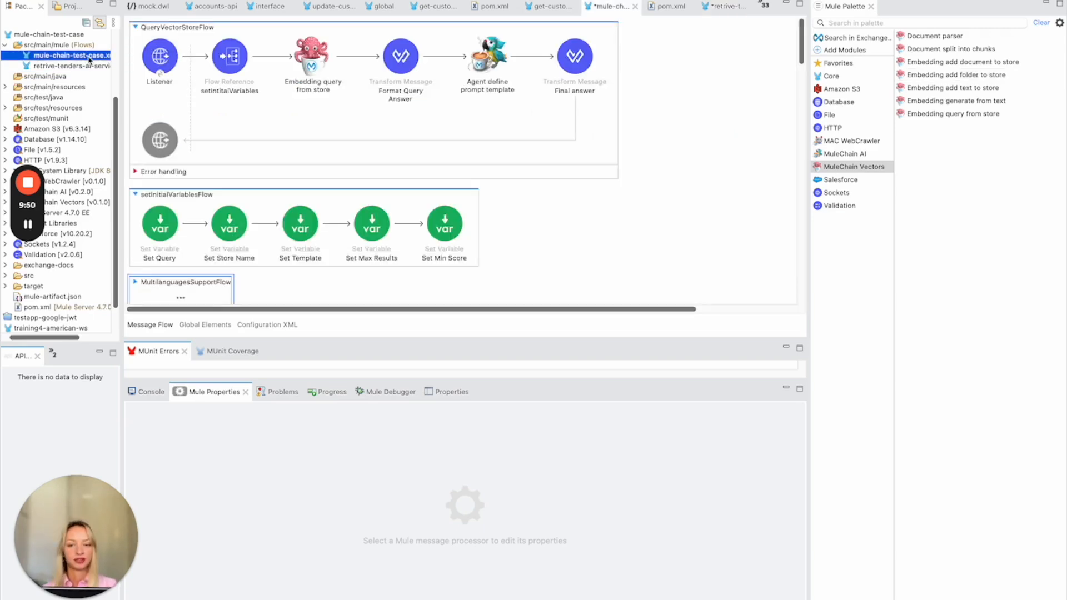
Show the Crawl website step's settings taking URL, depth and file path from the payload.
click(180, 286)
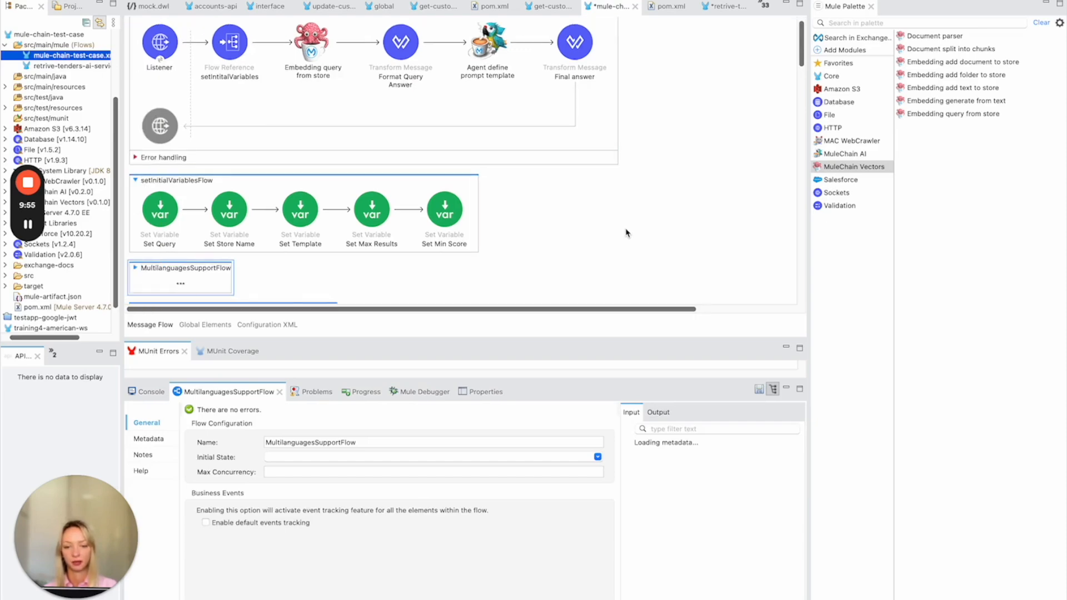
mouse_move(555, 259)
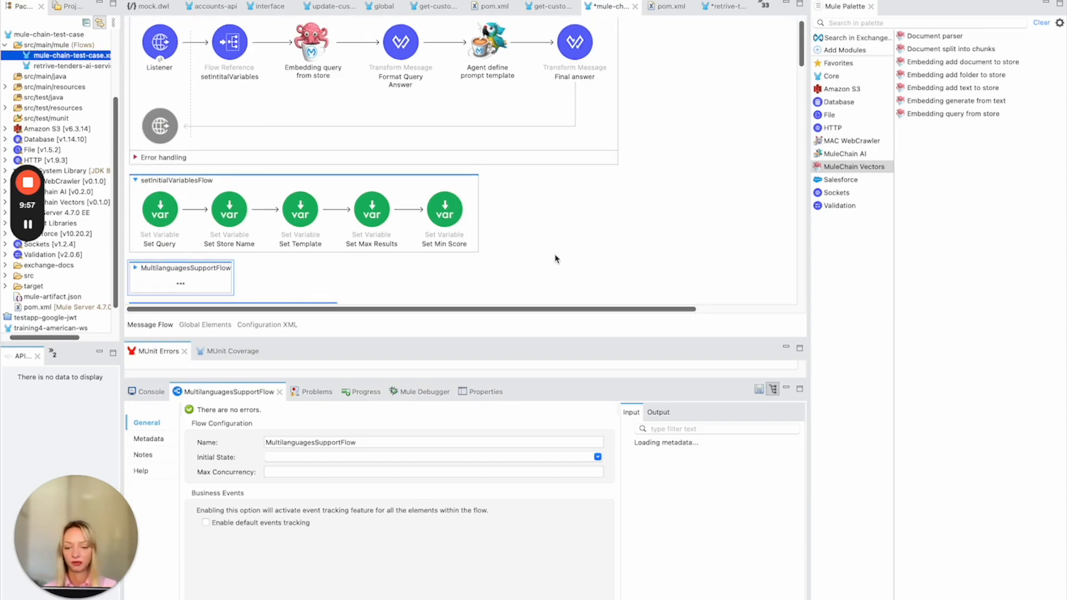
scroll(down, 3)
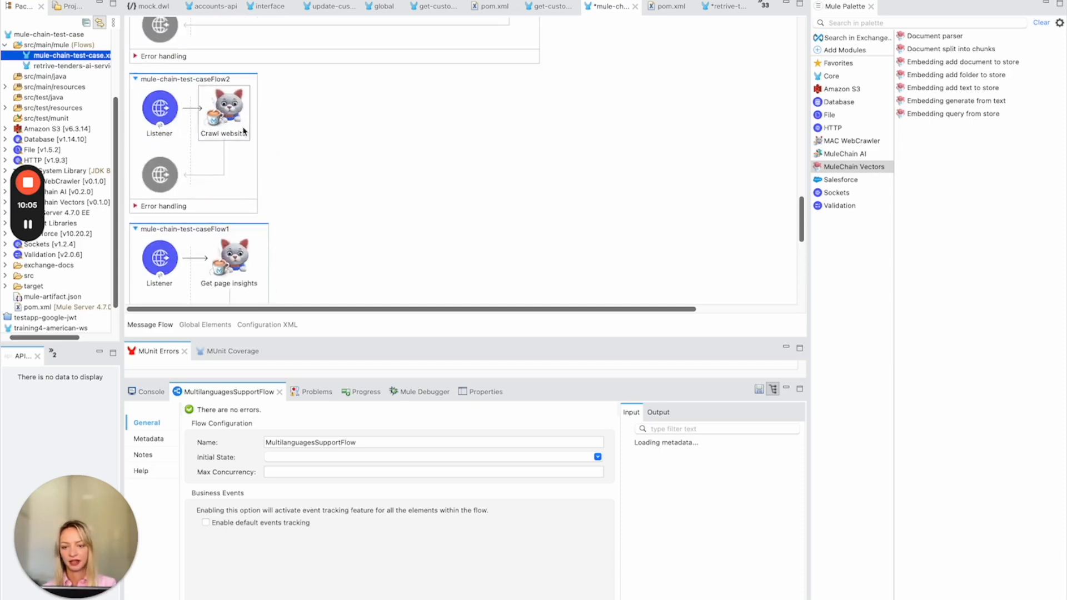
click(223, 109)
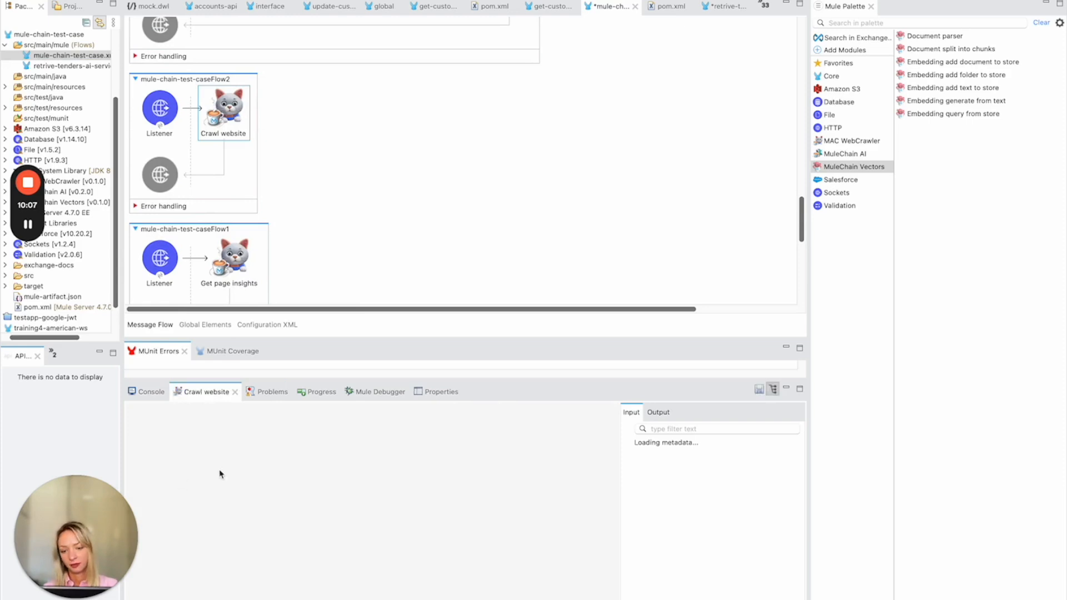
click(223, 109)
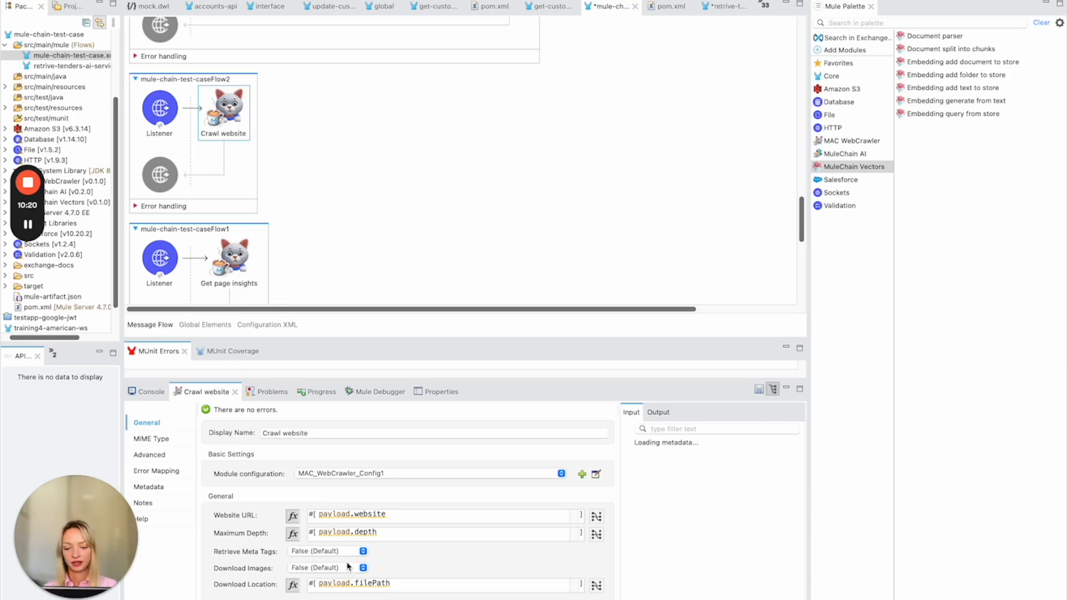
mouse_move(419, 364)
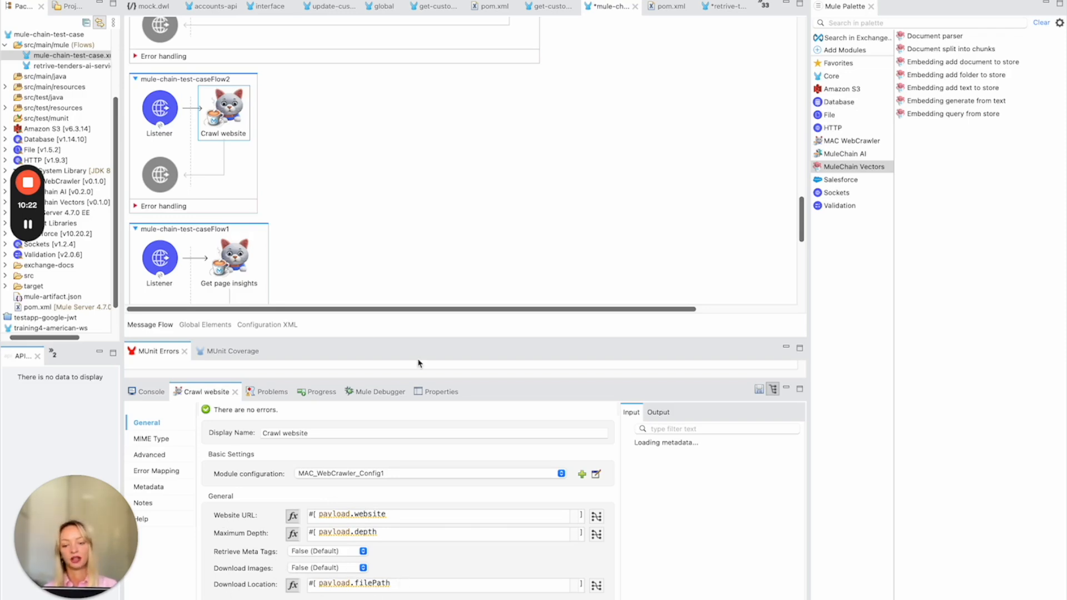
mouse_move(368, 547)
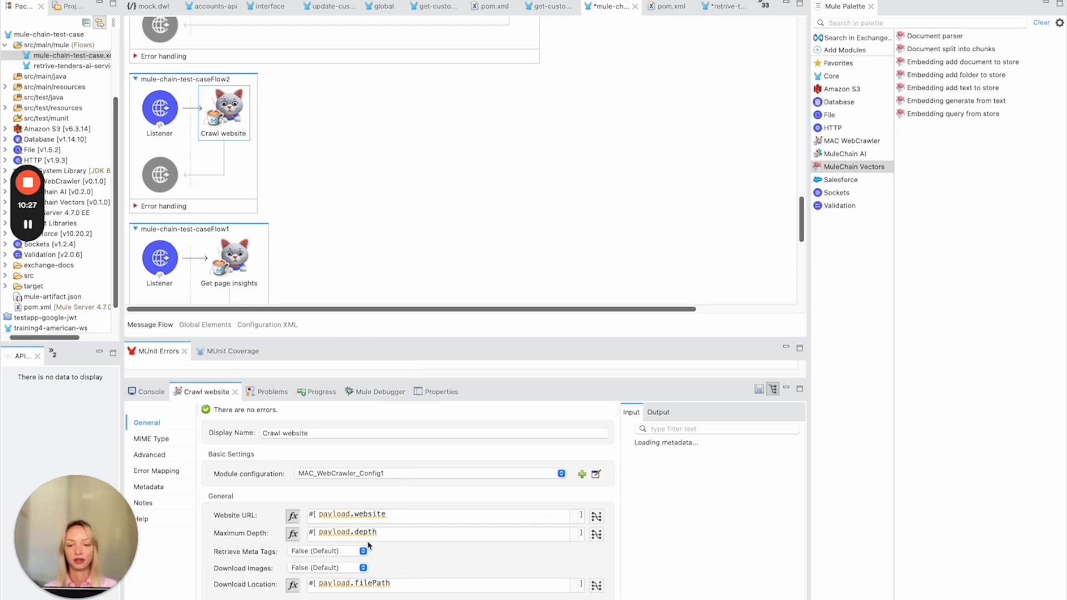
mouse_move(541, 445)
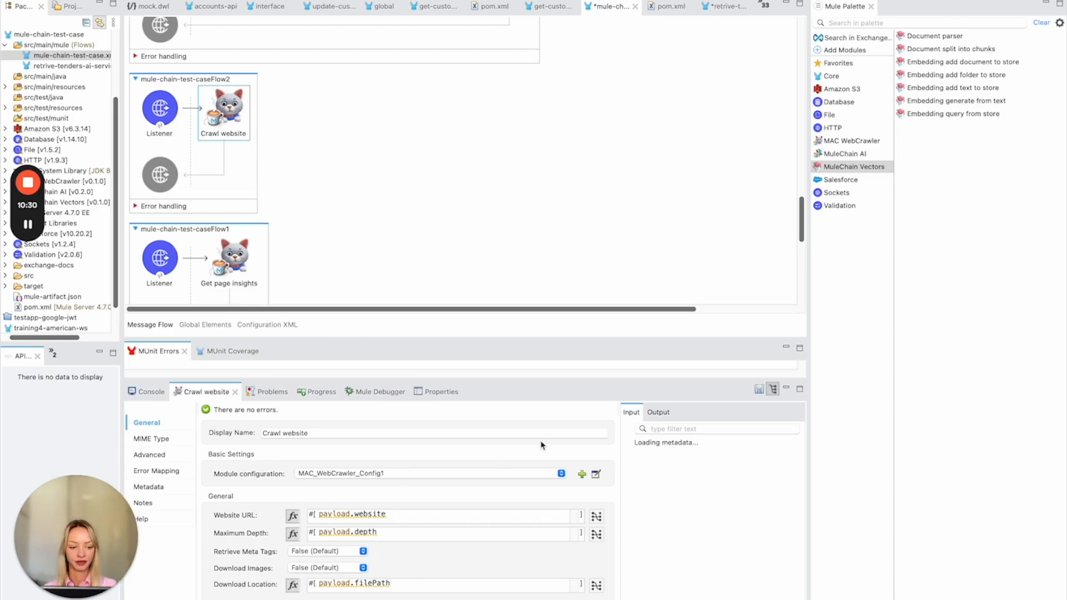
mouse_move(588, 284)
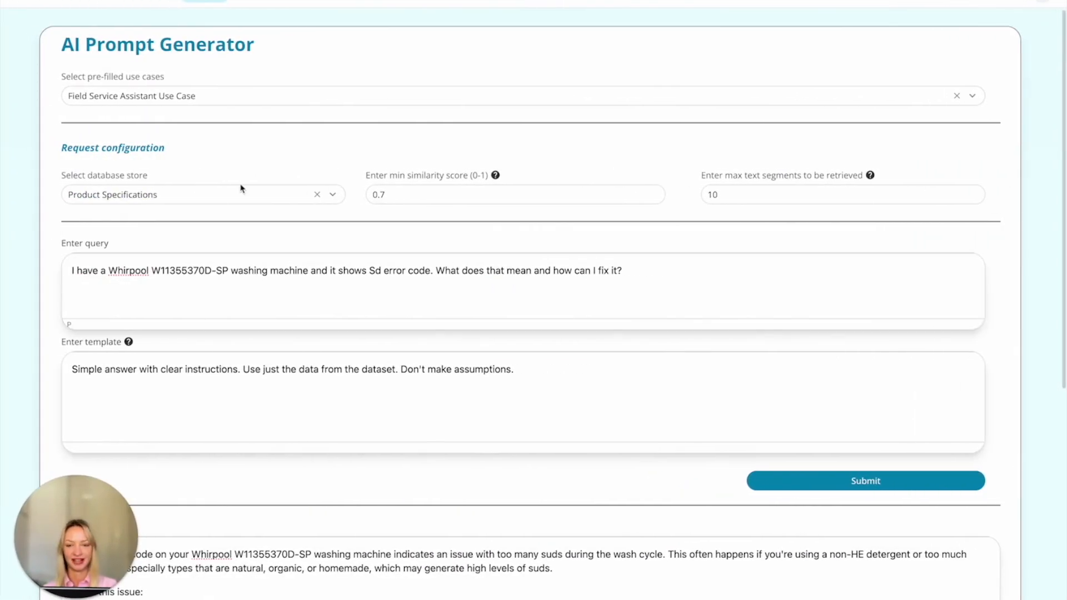
mouse_move(334, 169)
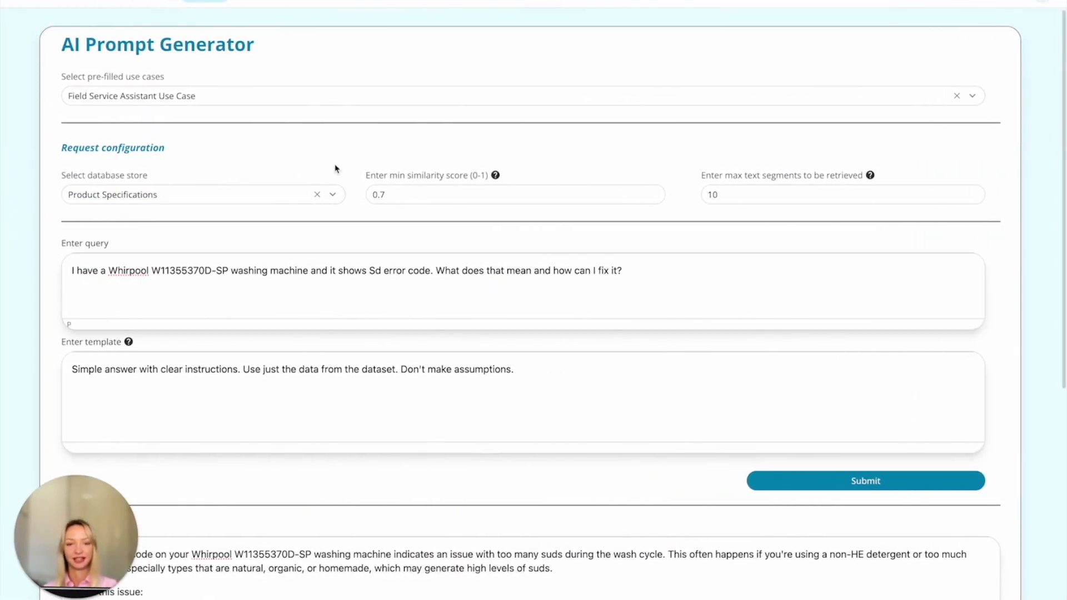